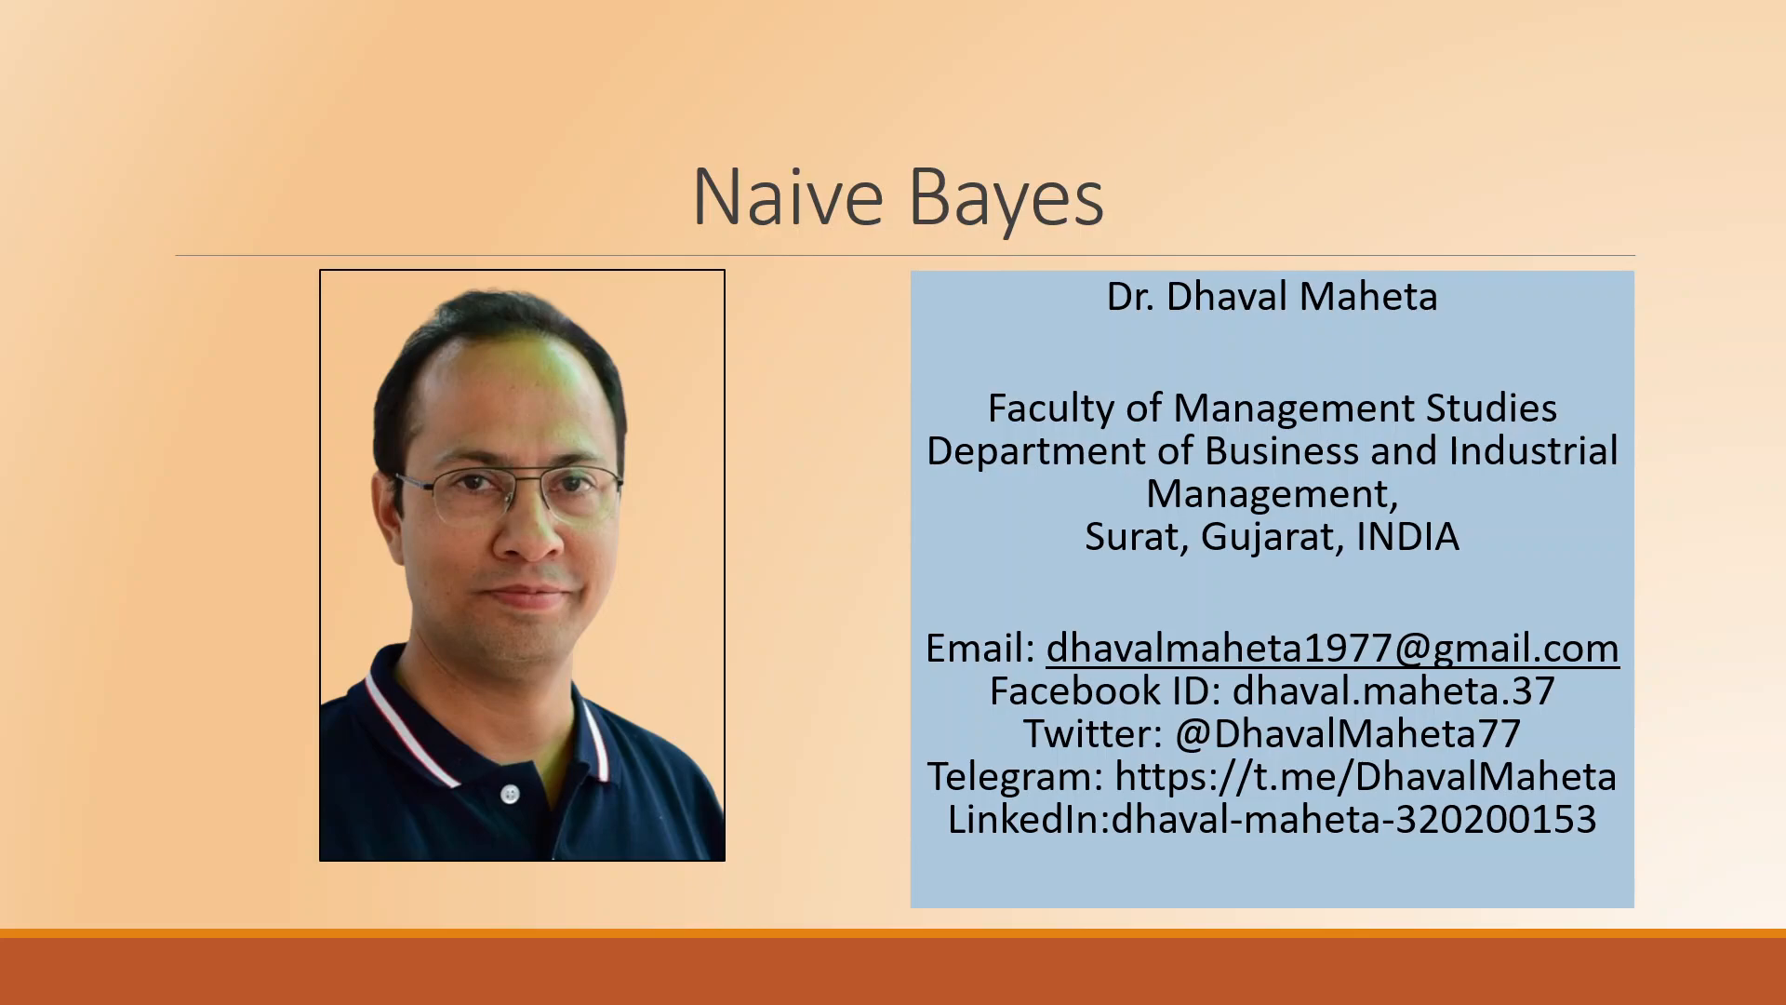
# Step: Advance past the Naive Bayes title slide in PowerPoint
pyautogui.press('Right')
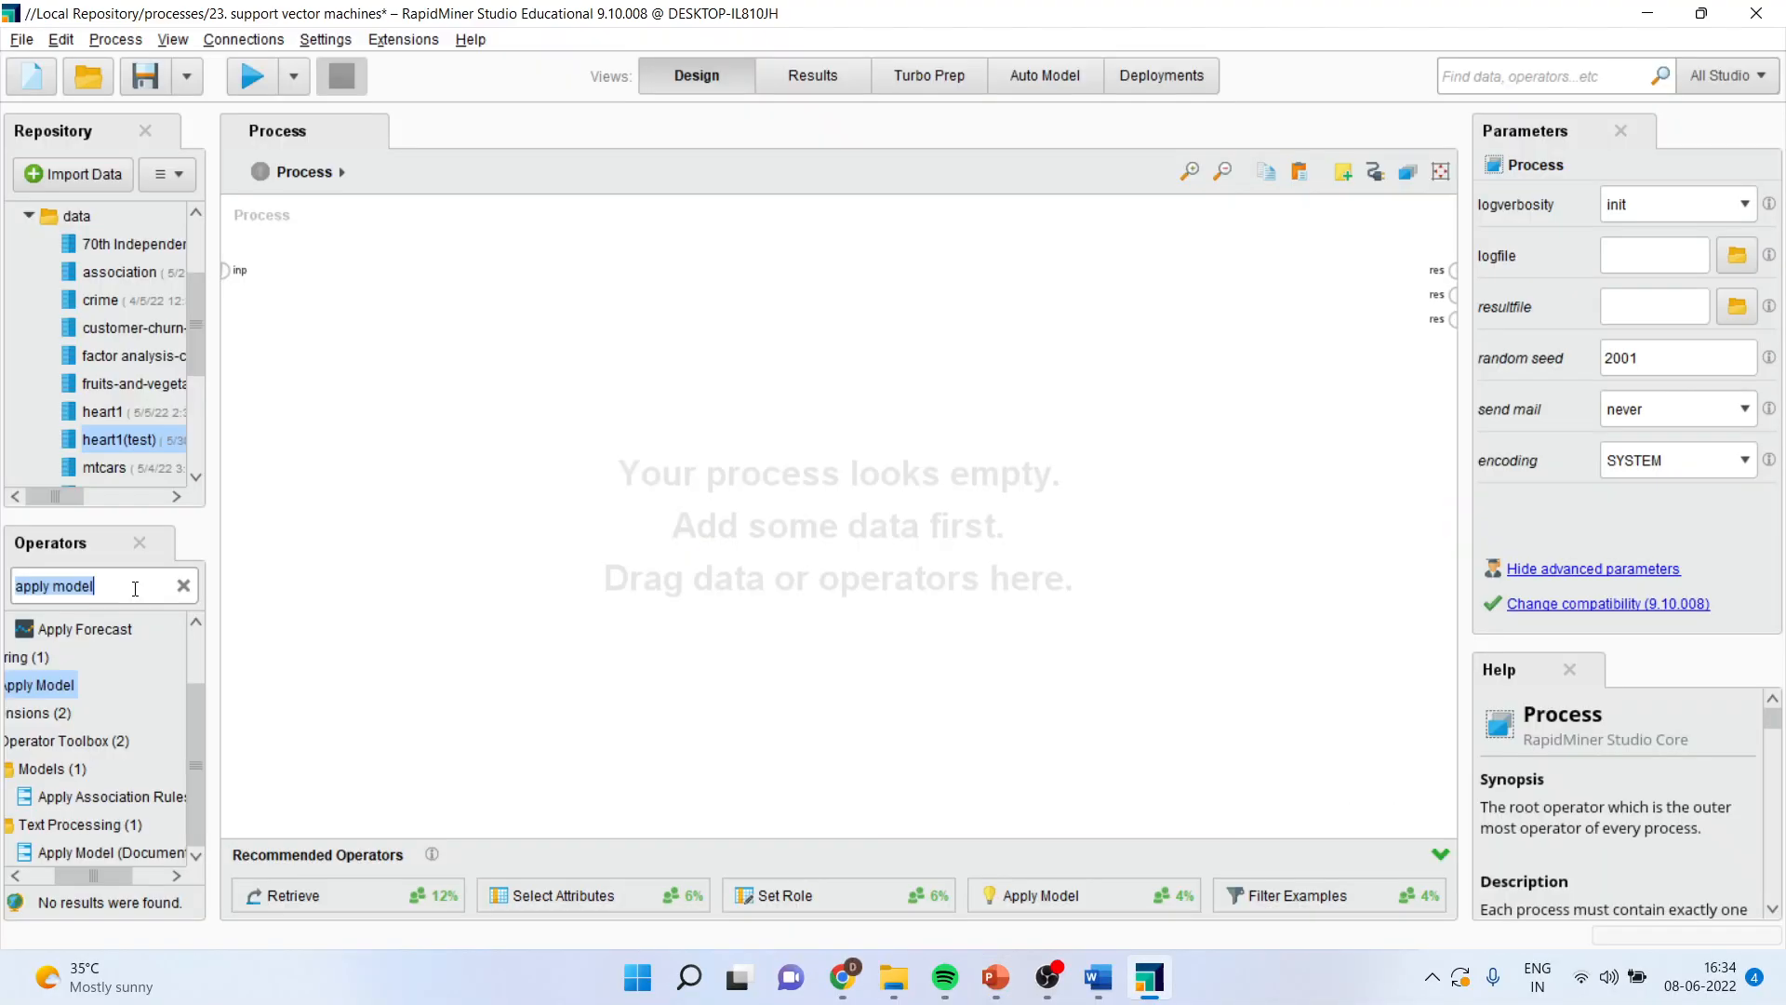
# Step: Drop the heart1 dataset from the Repository onto the canvas and run the process
pyautogui.click(102, 412)
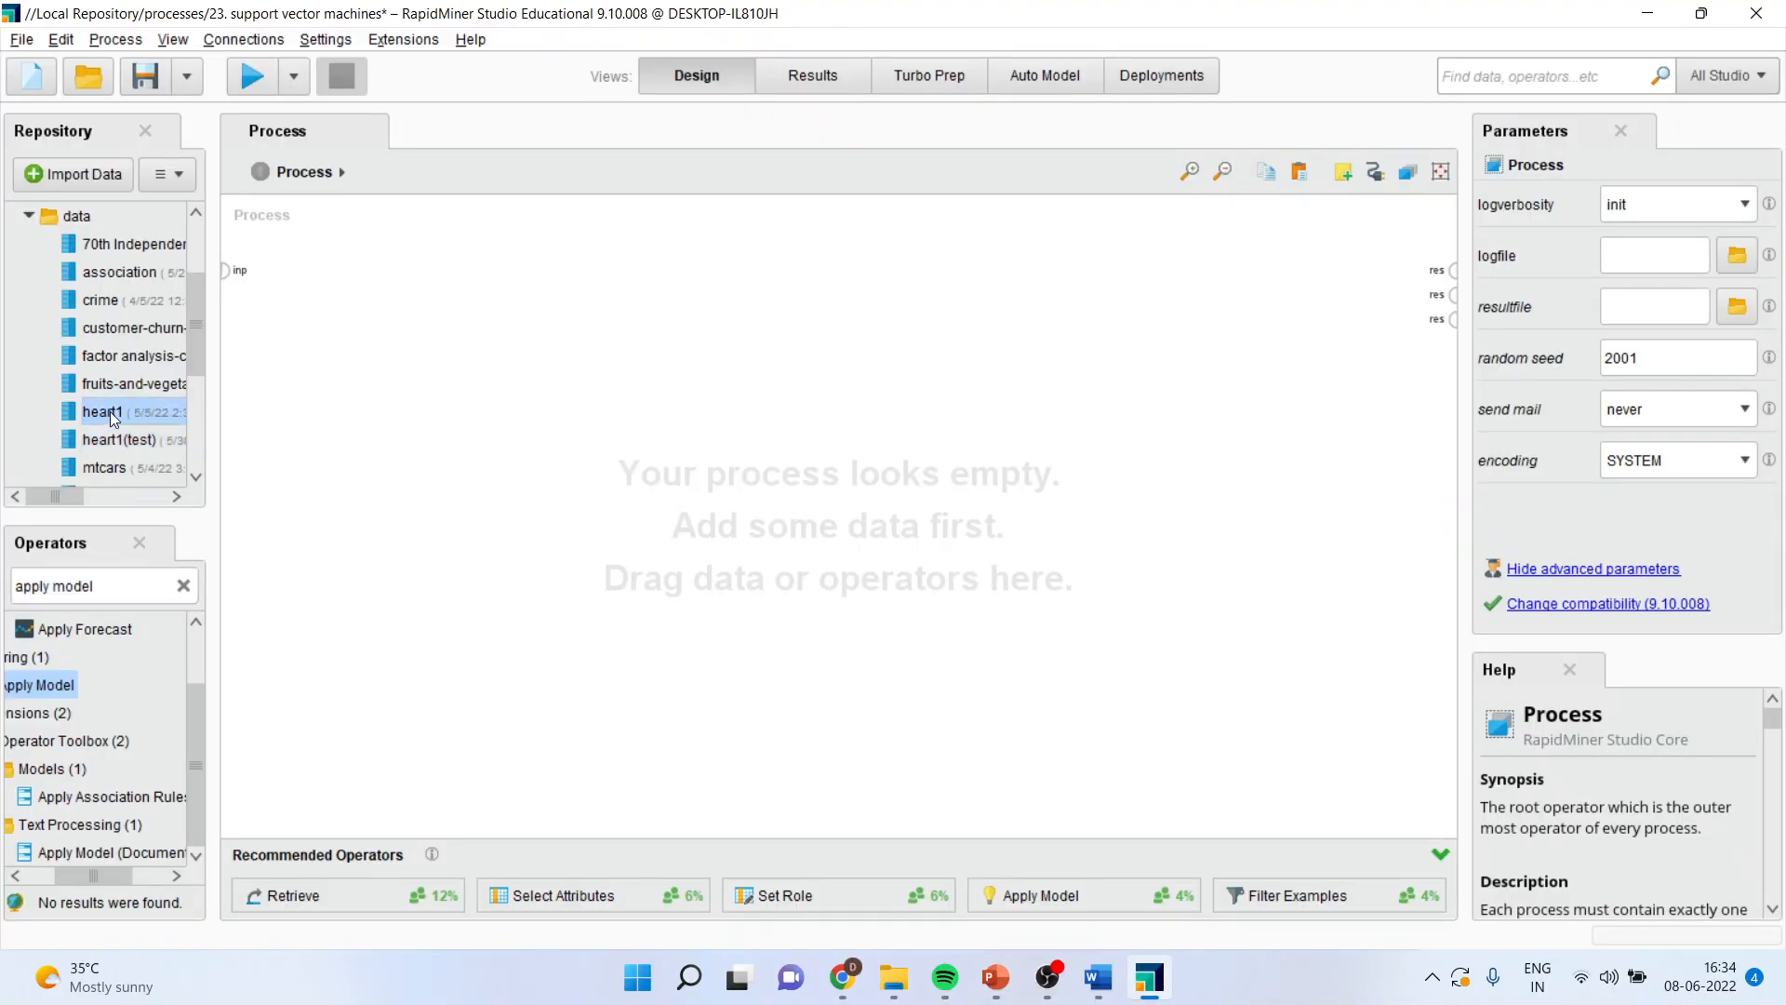
pyautogui.moveTo(101, 411); pyautogui.dragTo(325, 281)
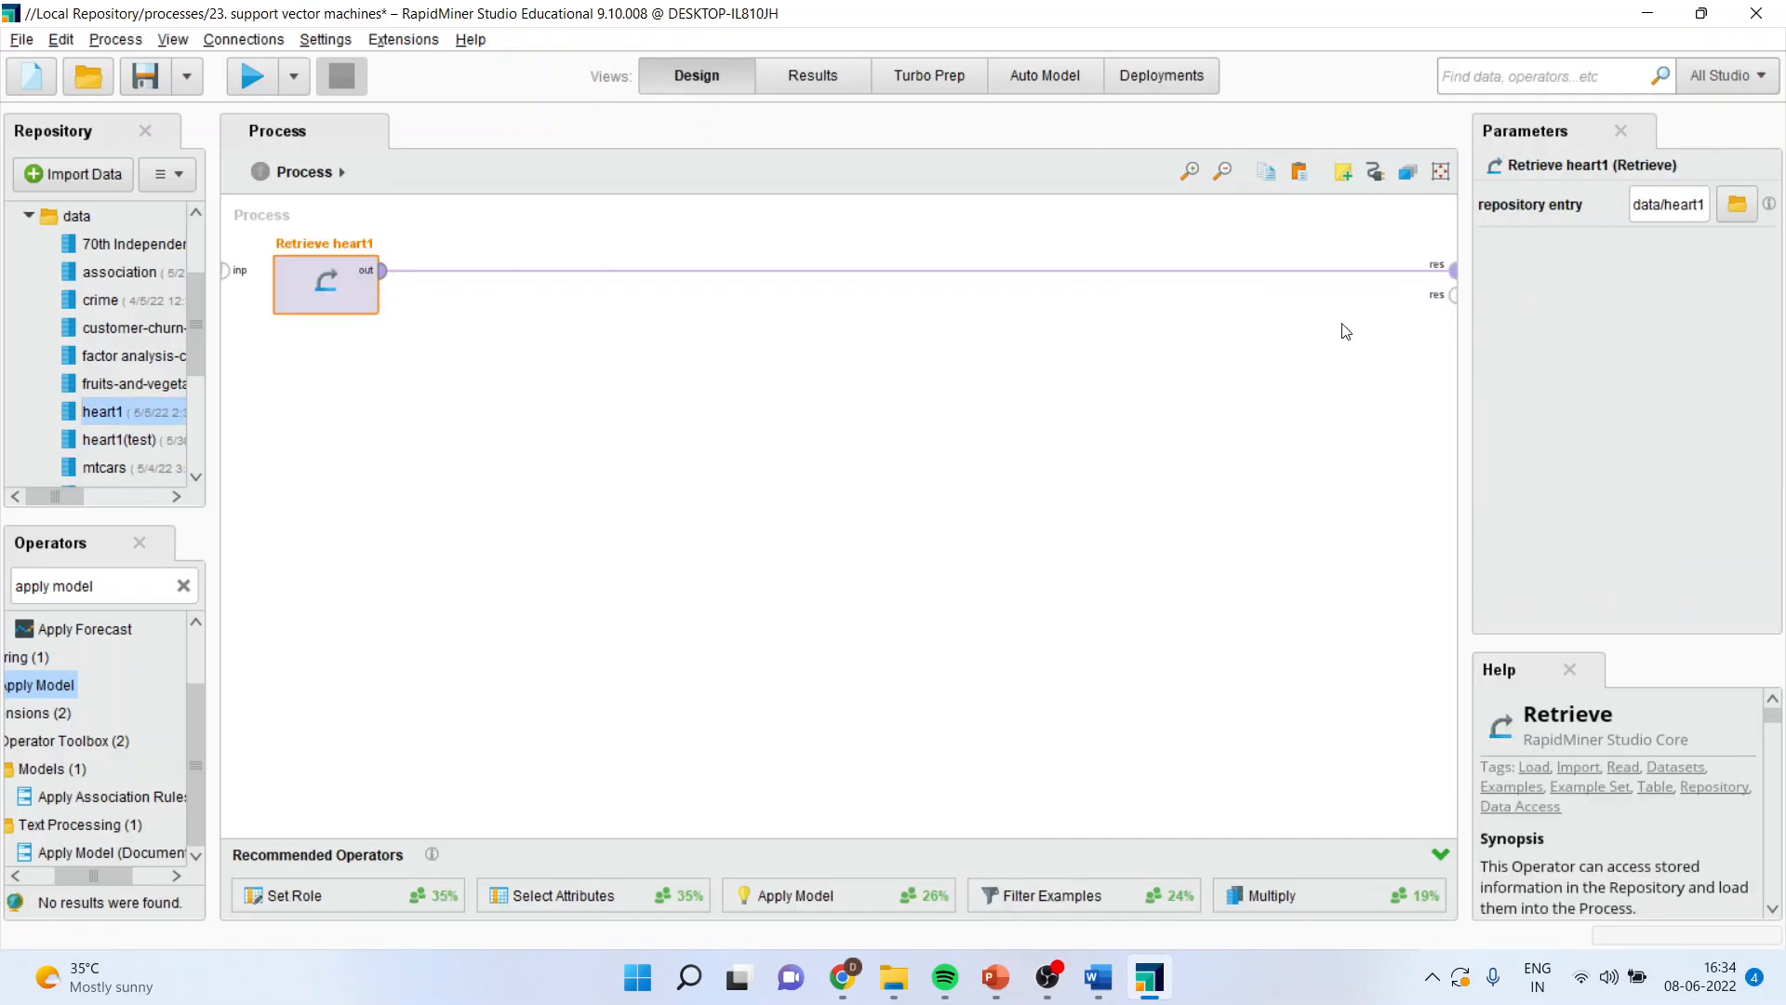
pyautogui.click(249, 76)
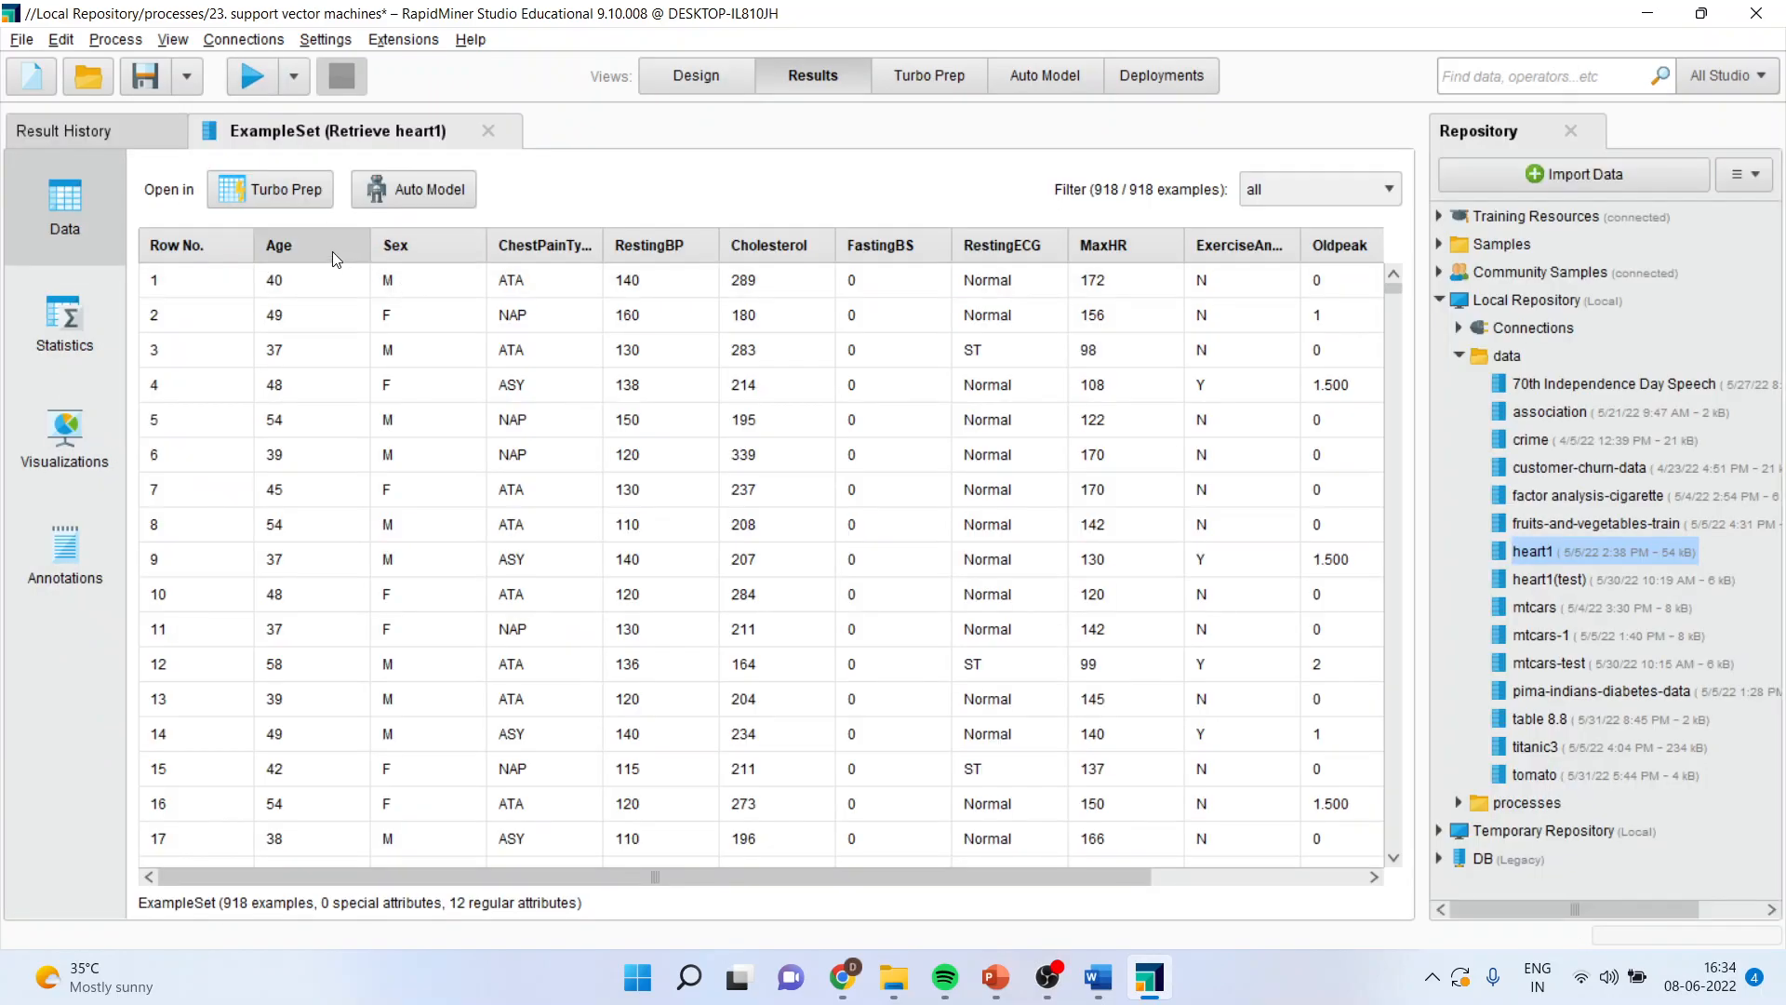
pyautogui.moveTo(334, 249)
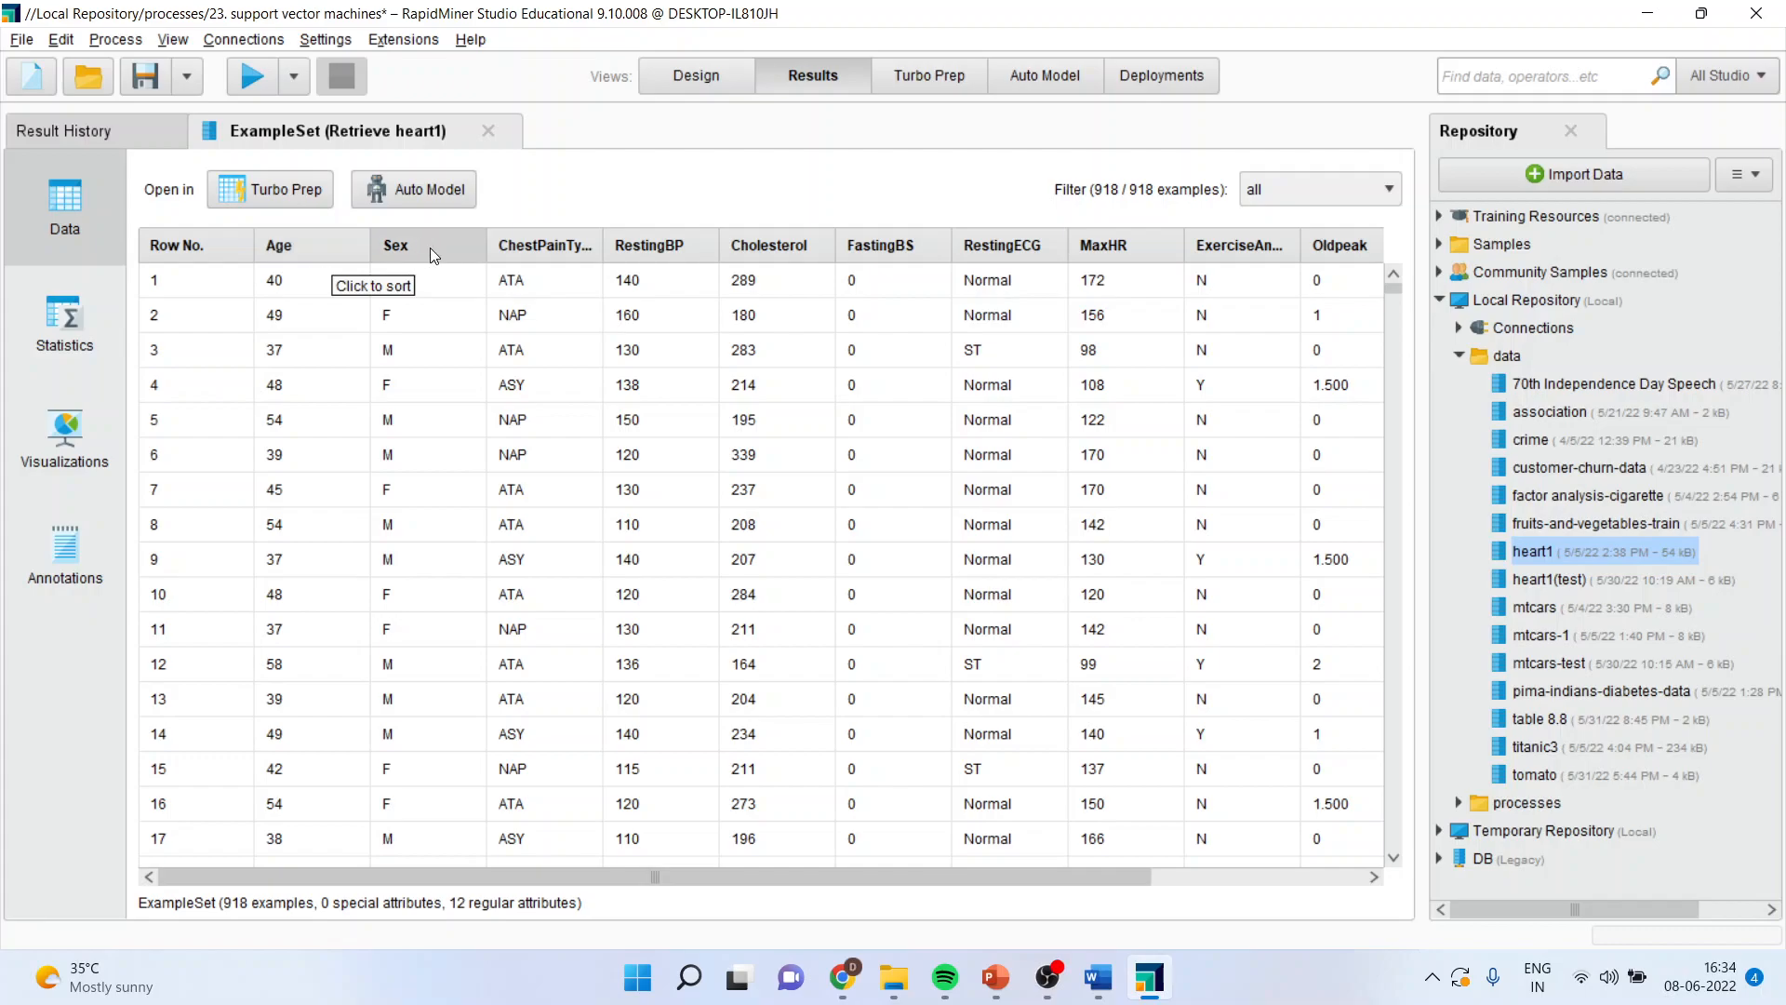
pyautogui.moveTo(671, 253)
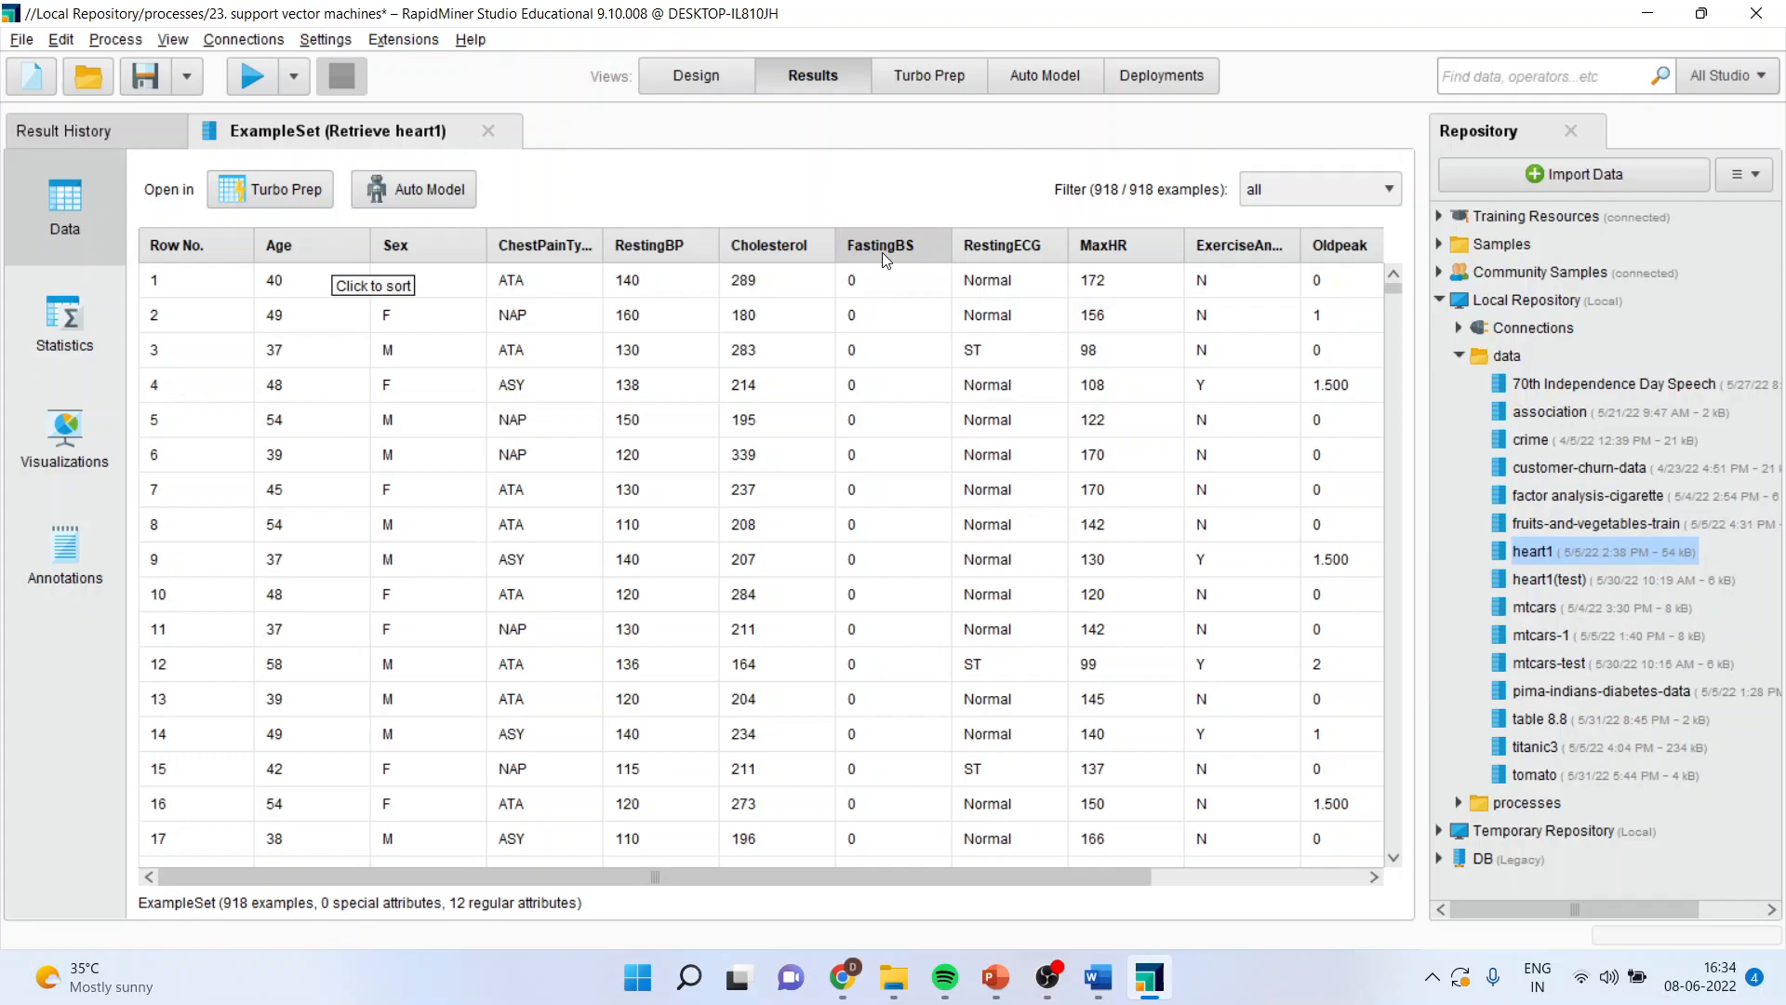
pyautogui.moveTo(1102, 252)
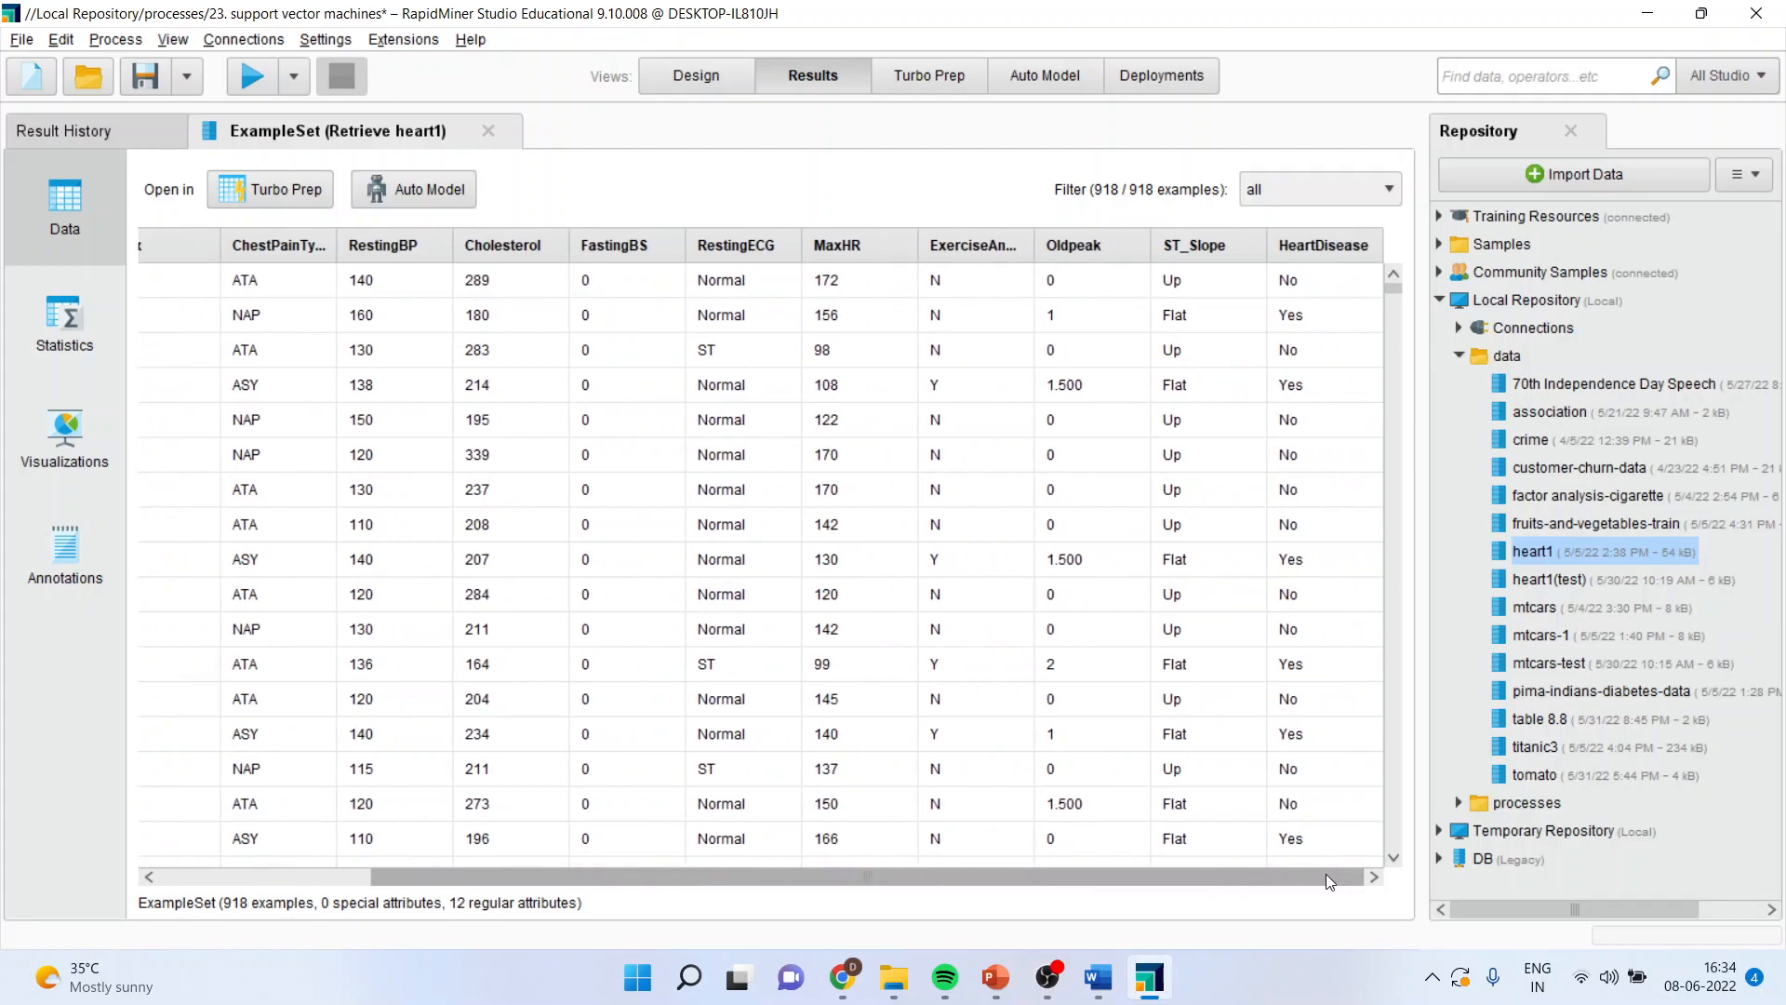
# Step: Sort the 918 result rows by HeartDisease in reverse order, then return to Design
pyautogui.click(1310, 245)
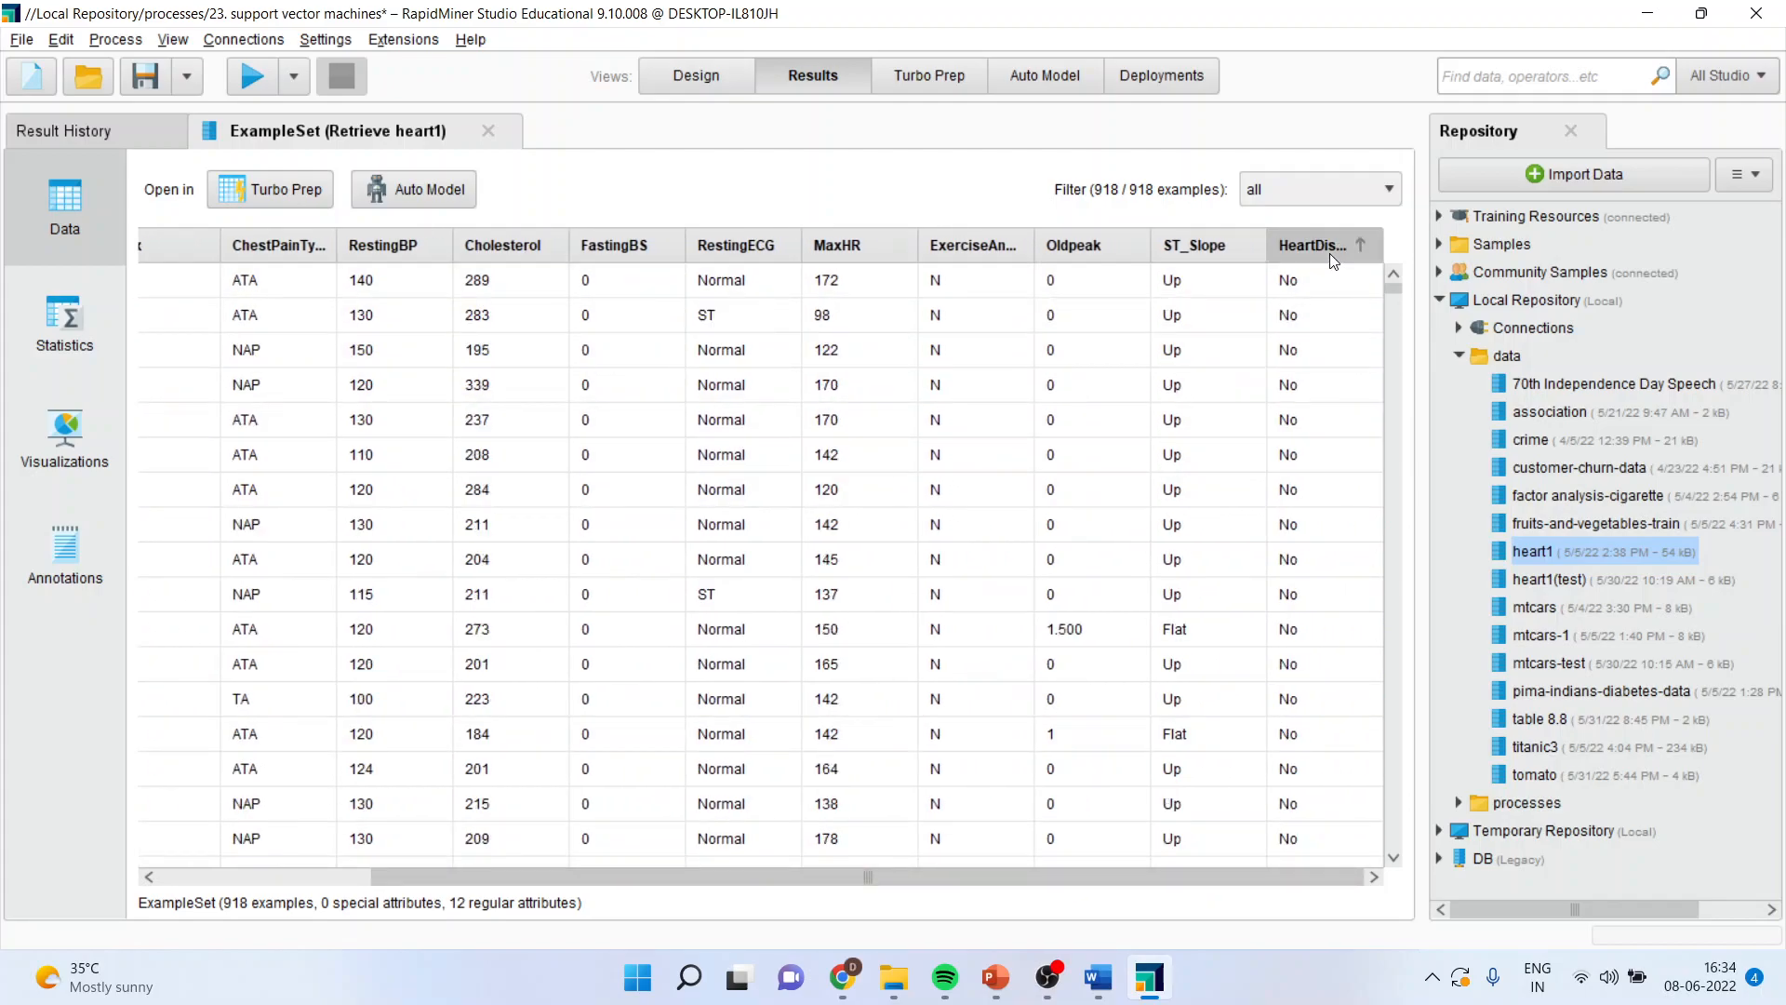
pyautogui.click(1311, 245)
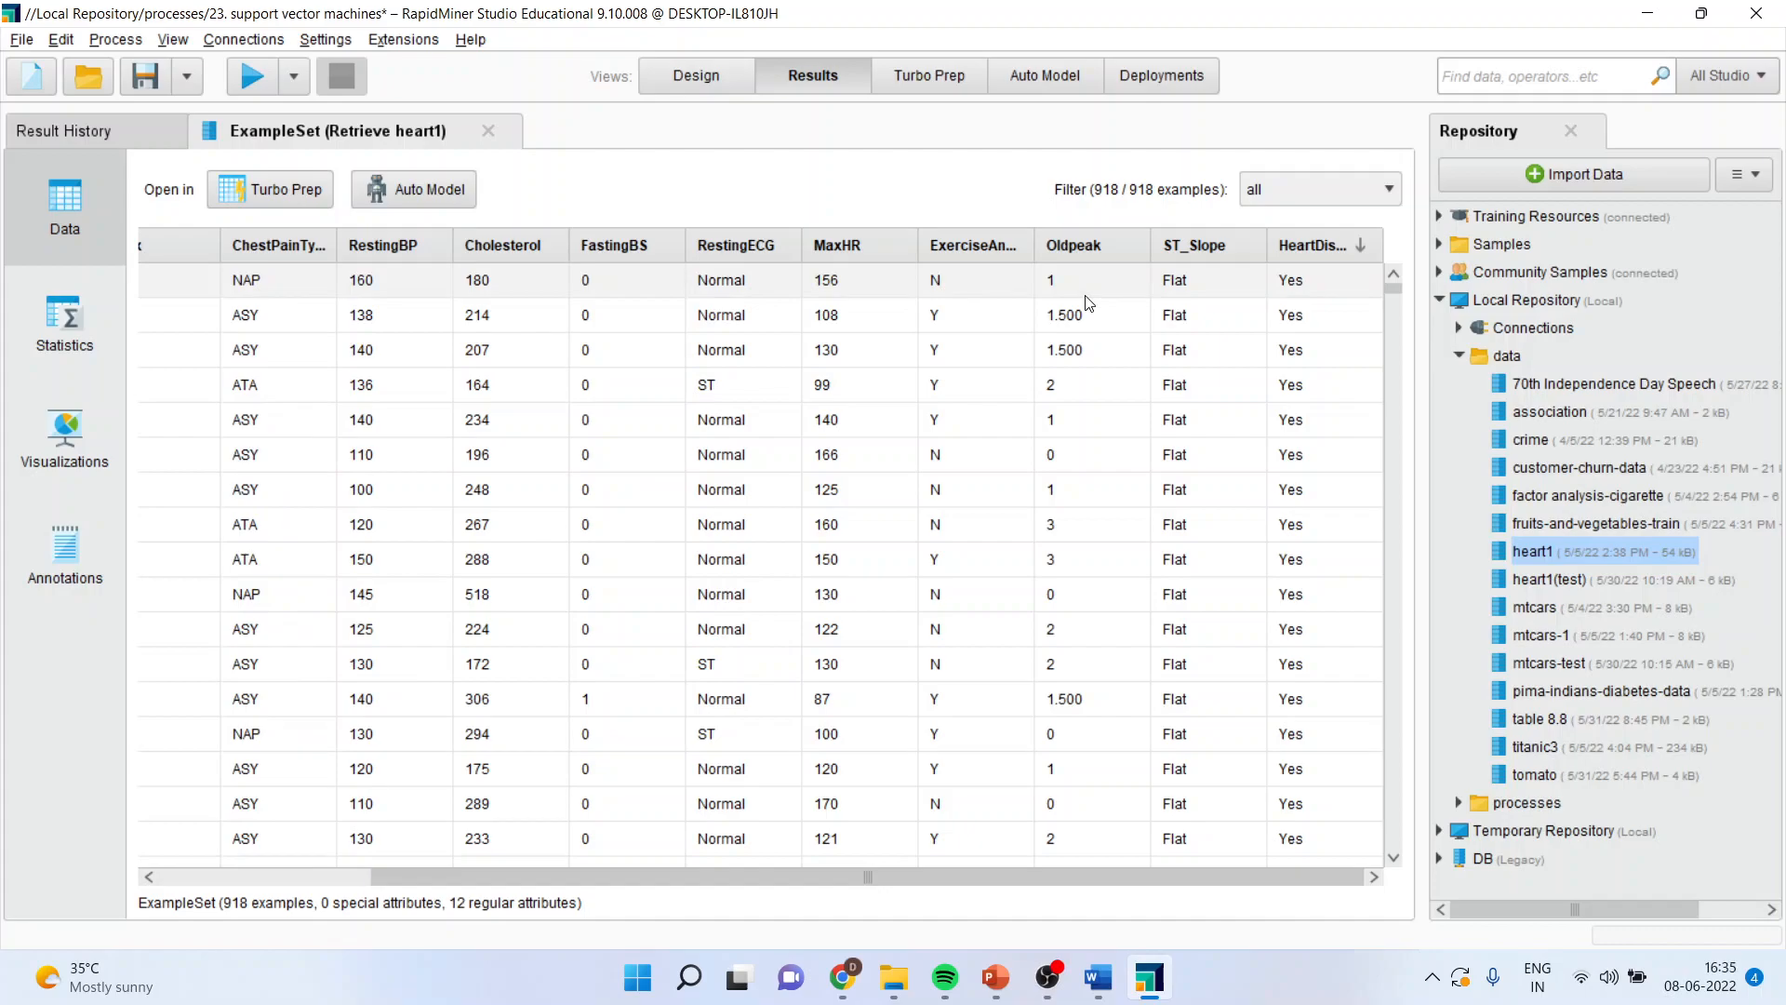
pyautogui.moveTo(1214, 280)
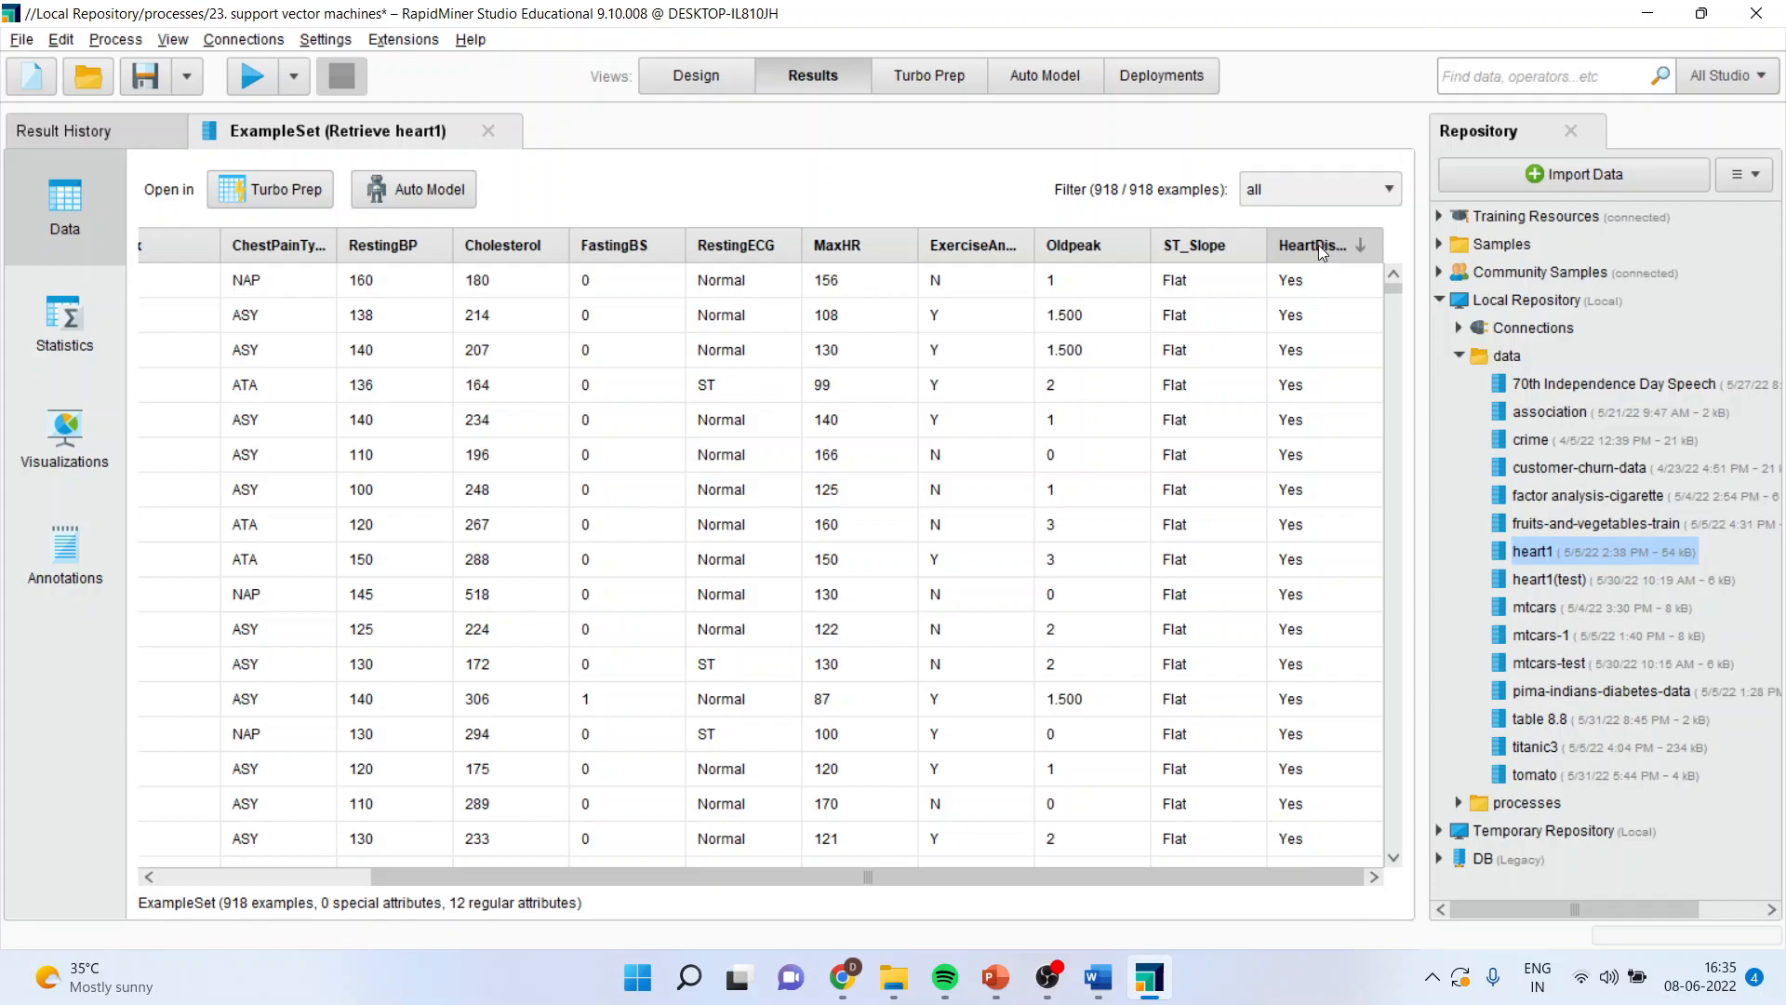
pyautogui.click(695, 75)
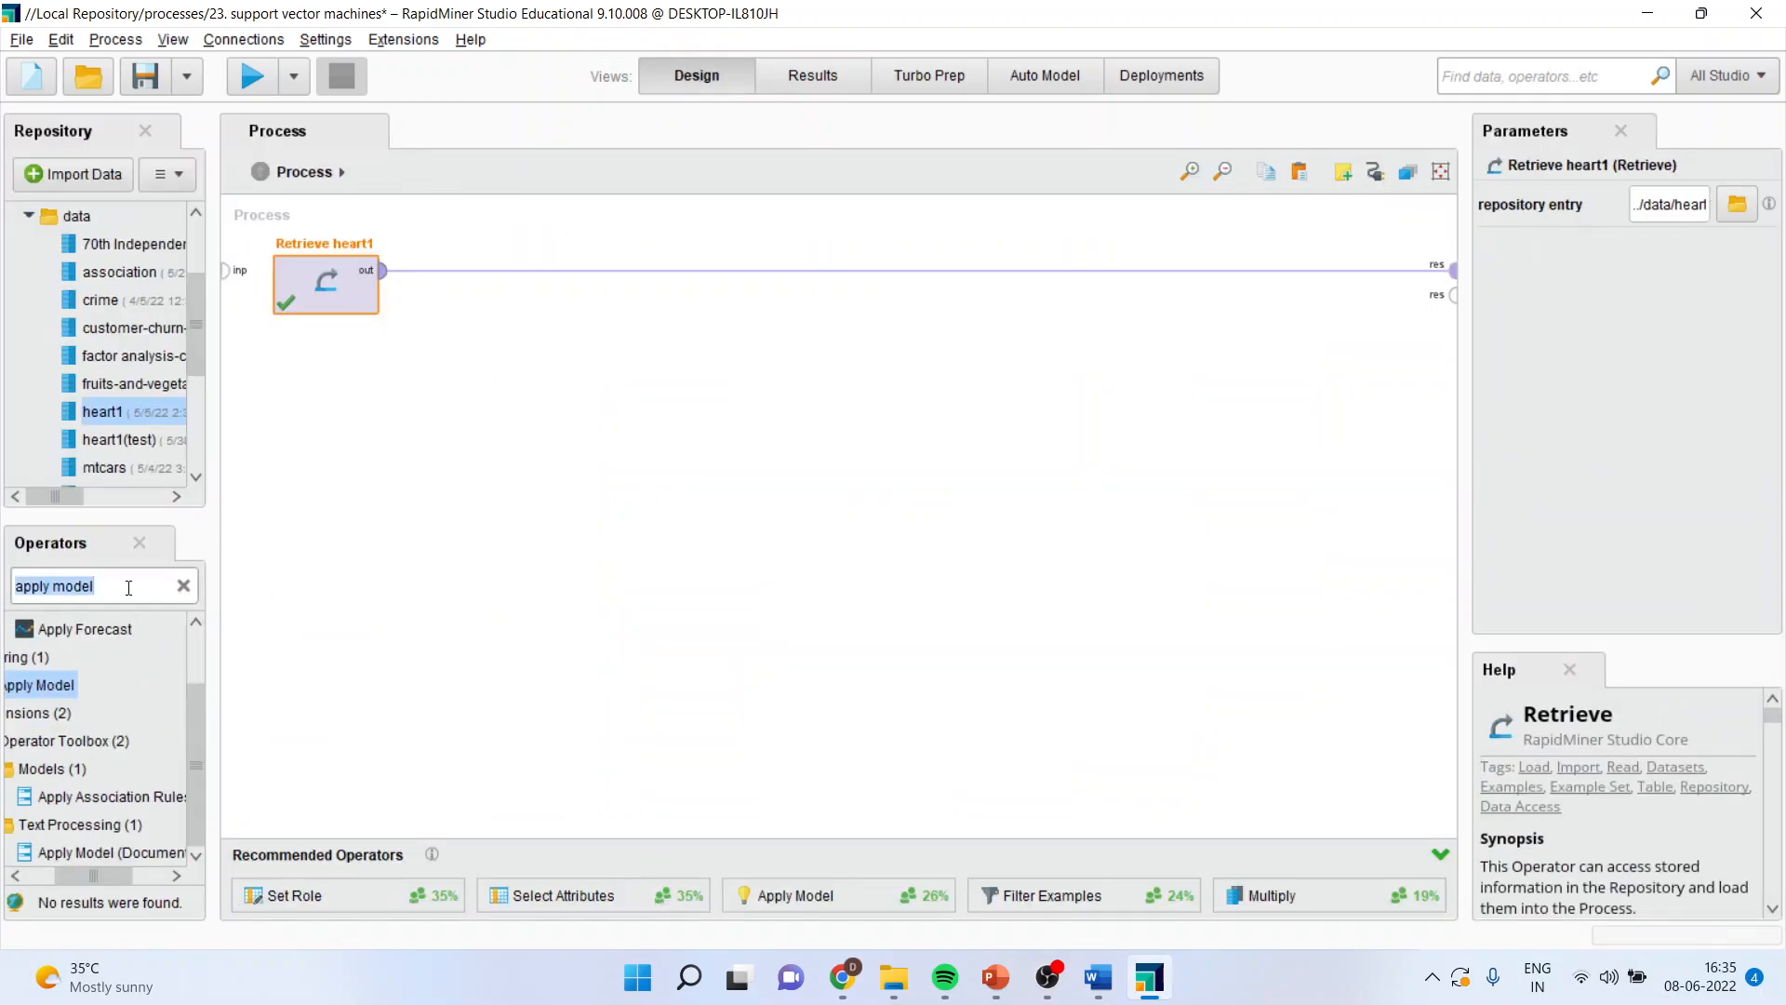
# Step: Add Select Attributes after Retrieve heart1 with filter type 'subset' and open its attribute picker
pyautogui.write('select')
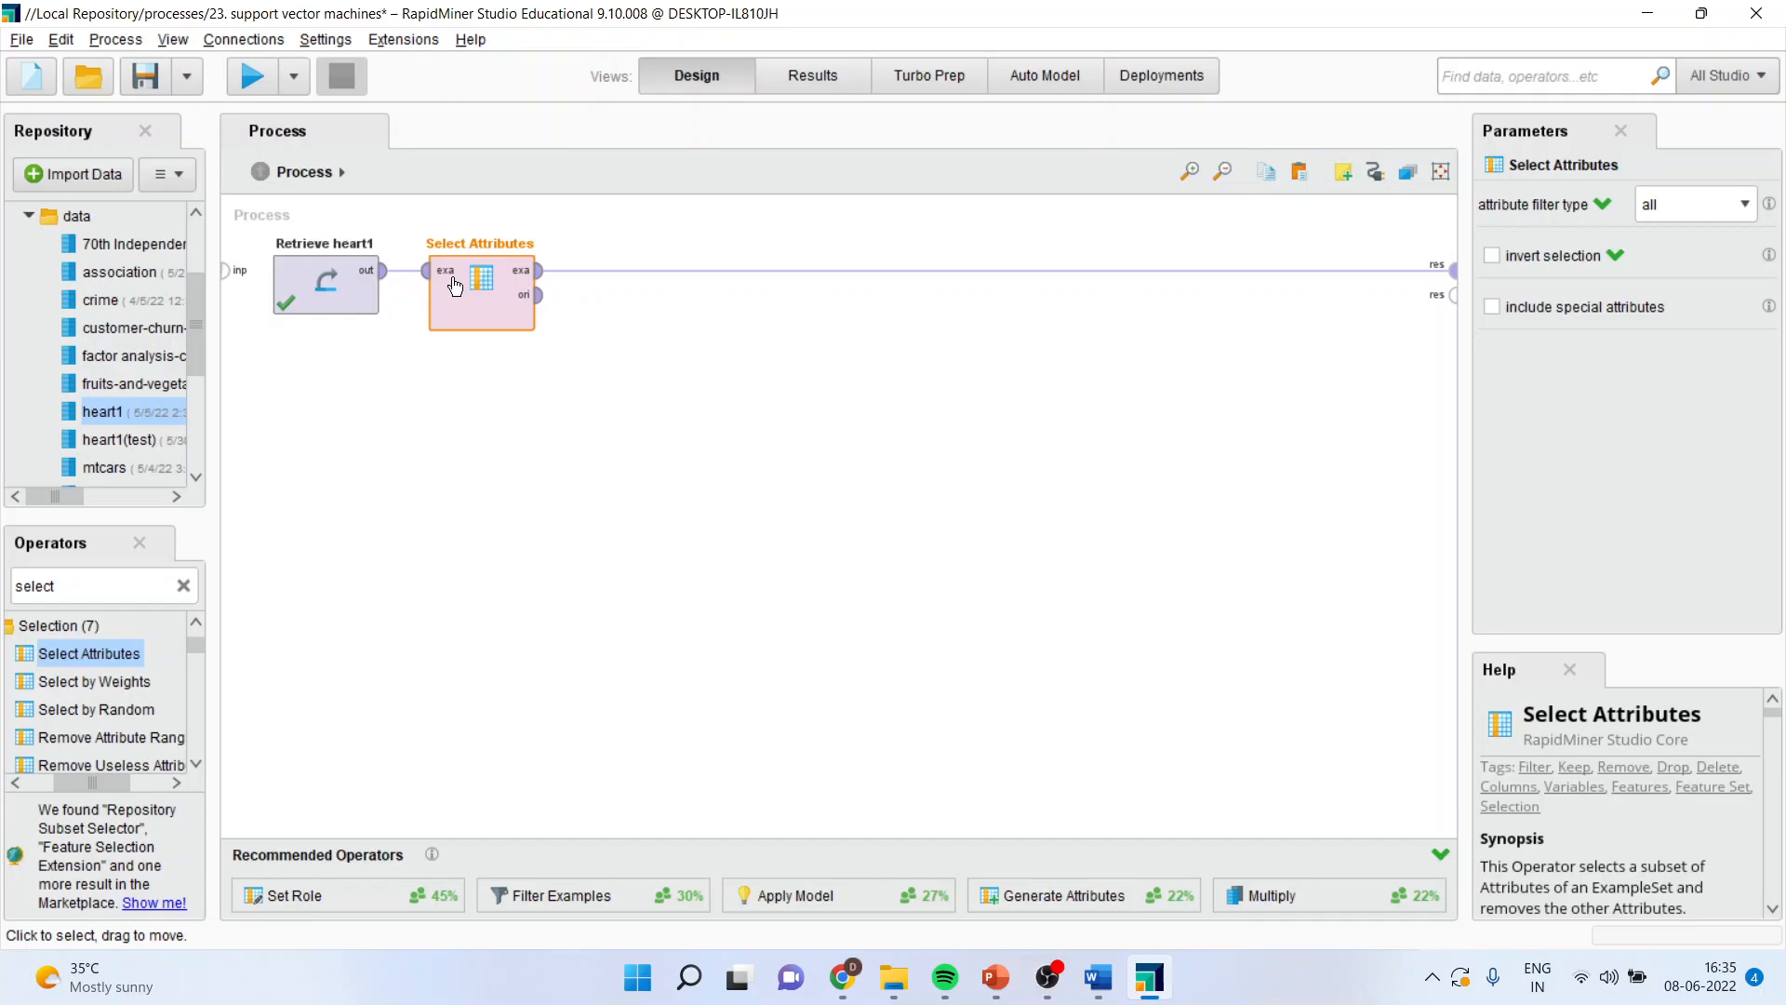
pyautogui.moveTo(1633, 221)
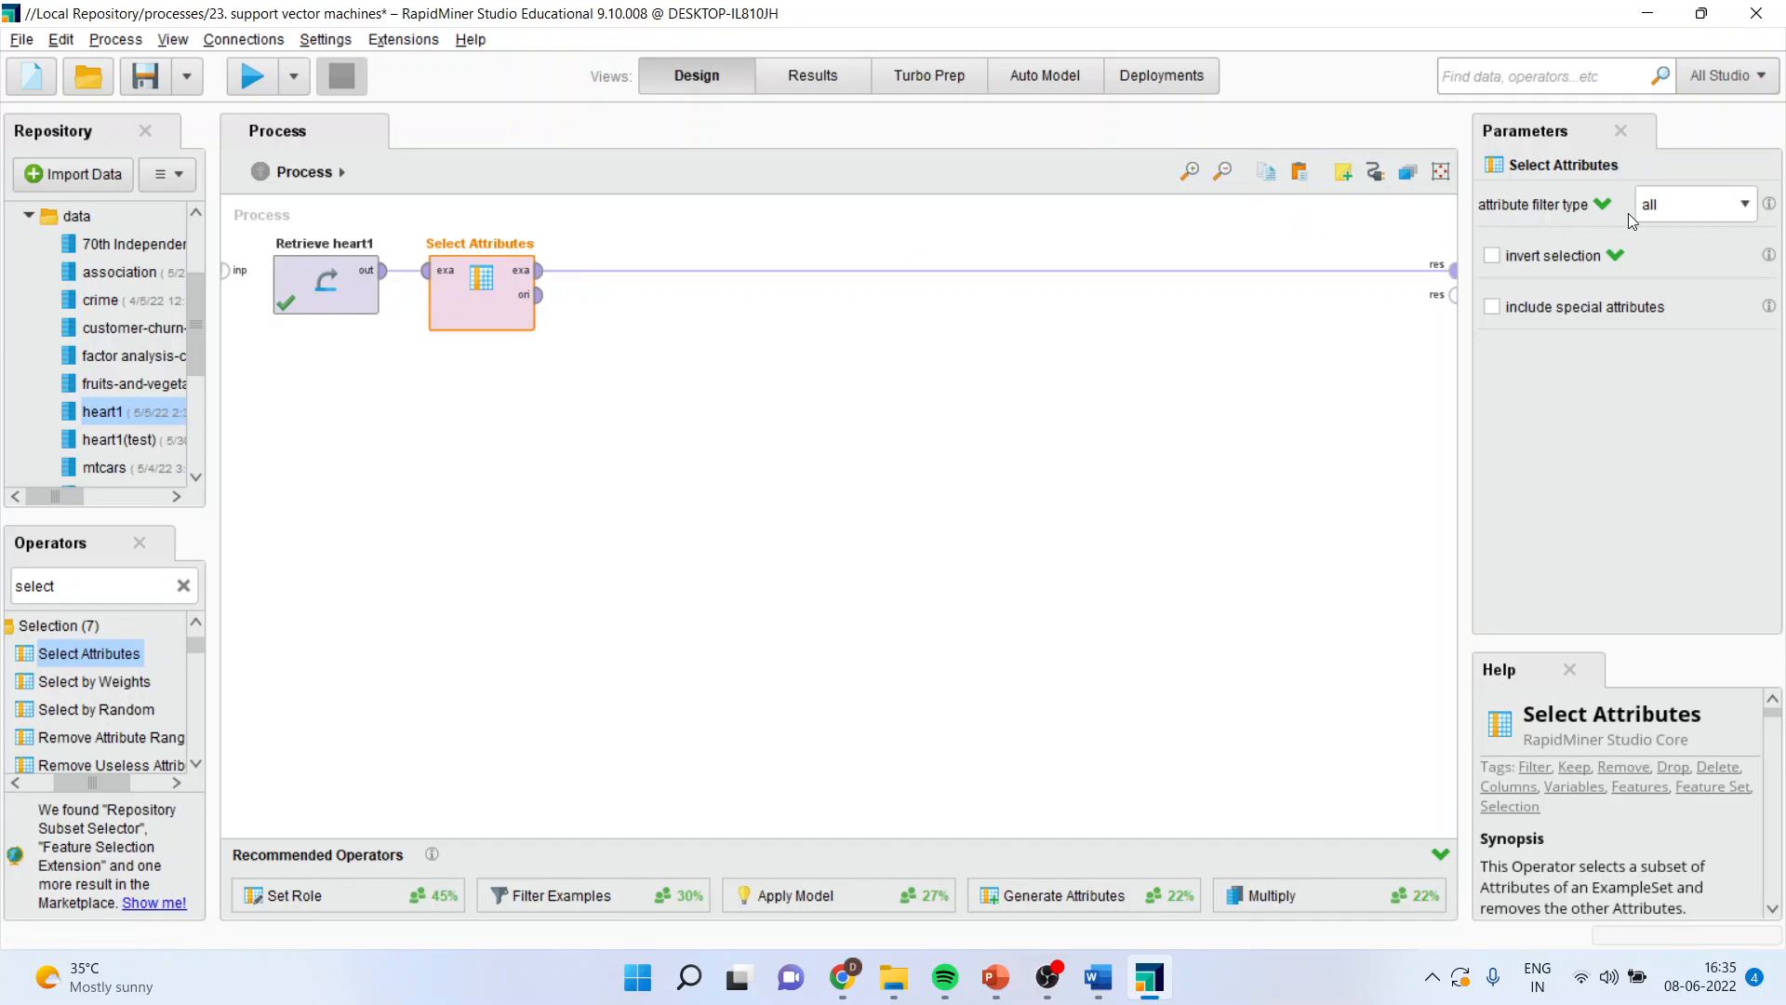
pyautogui.click(1694, 204)
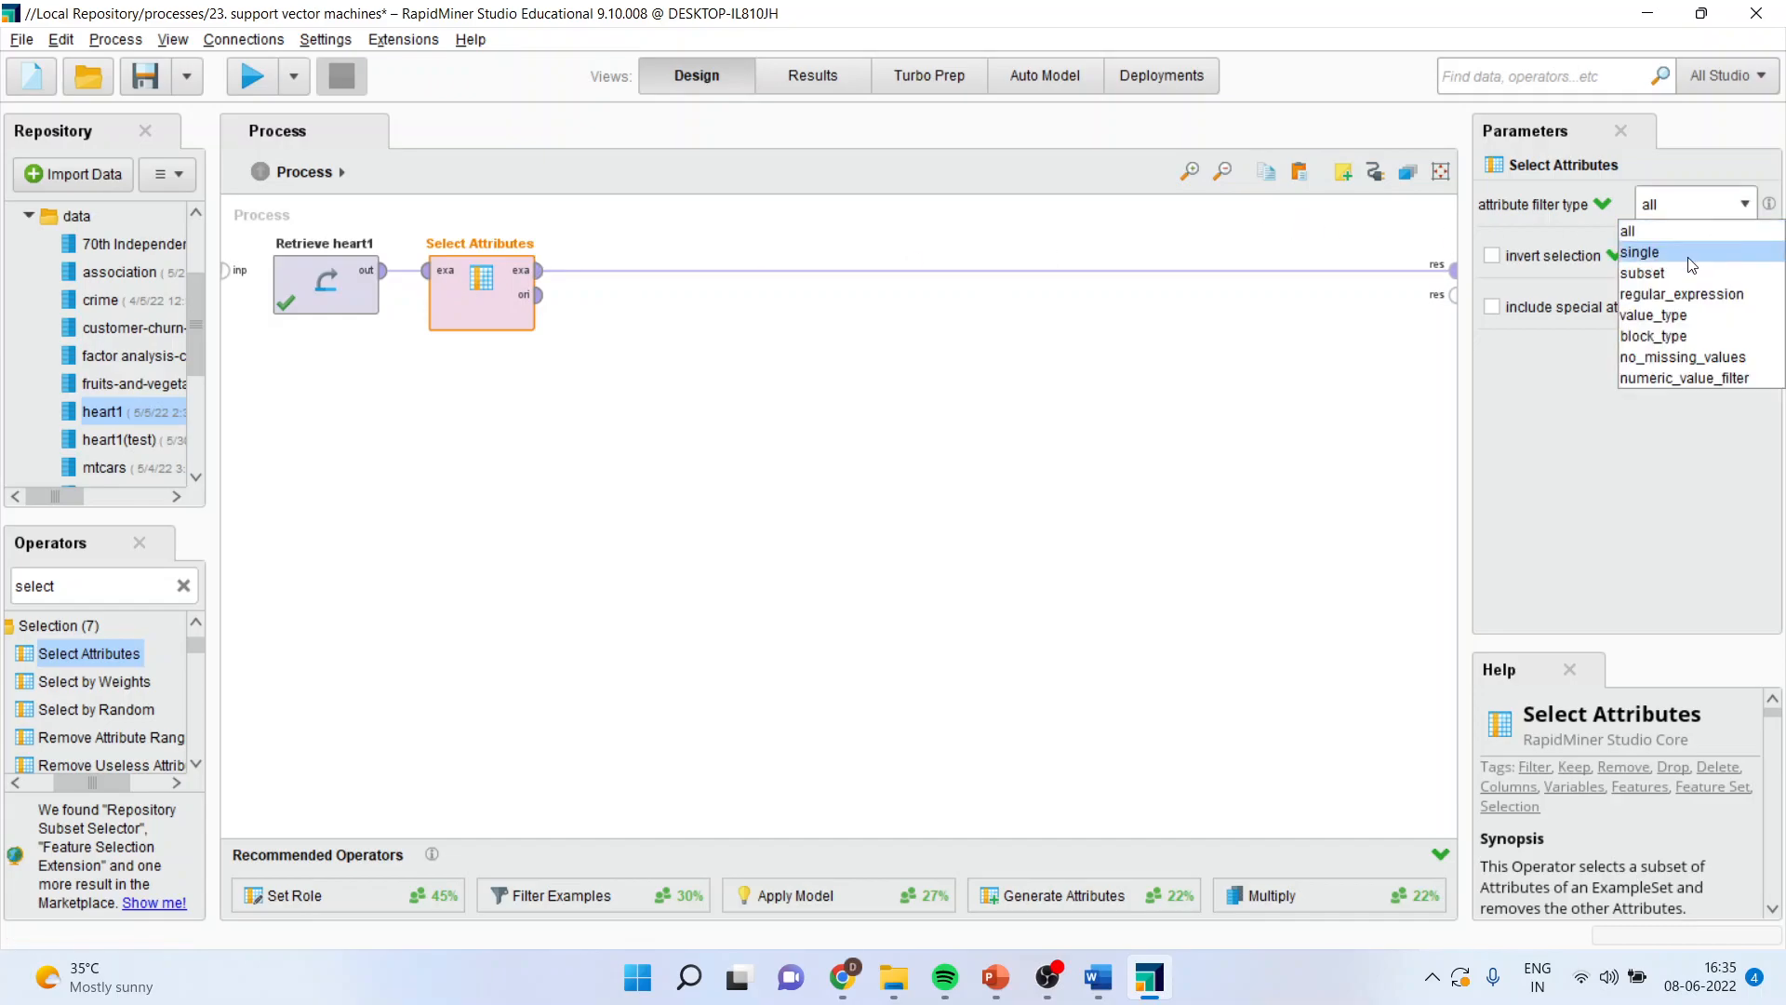
pyautogui.click(1643, 274)
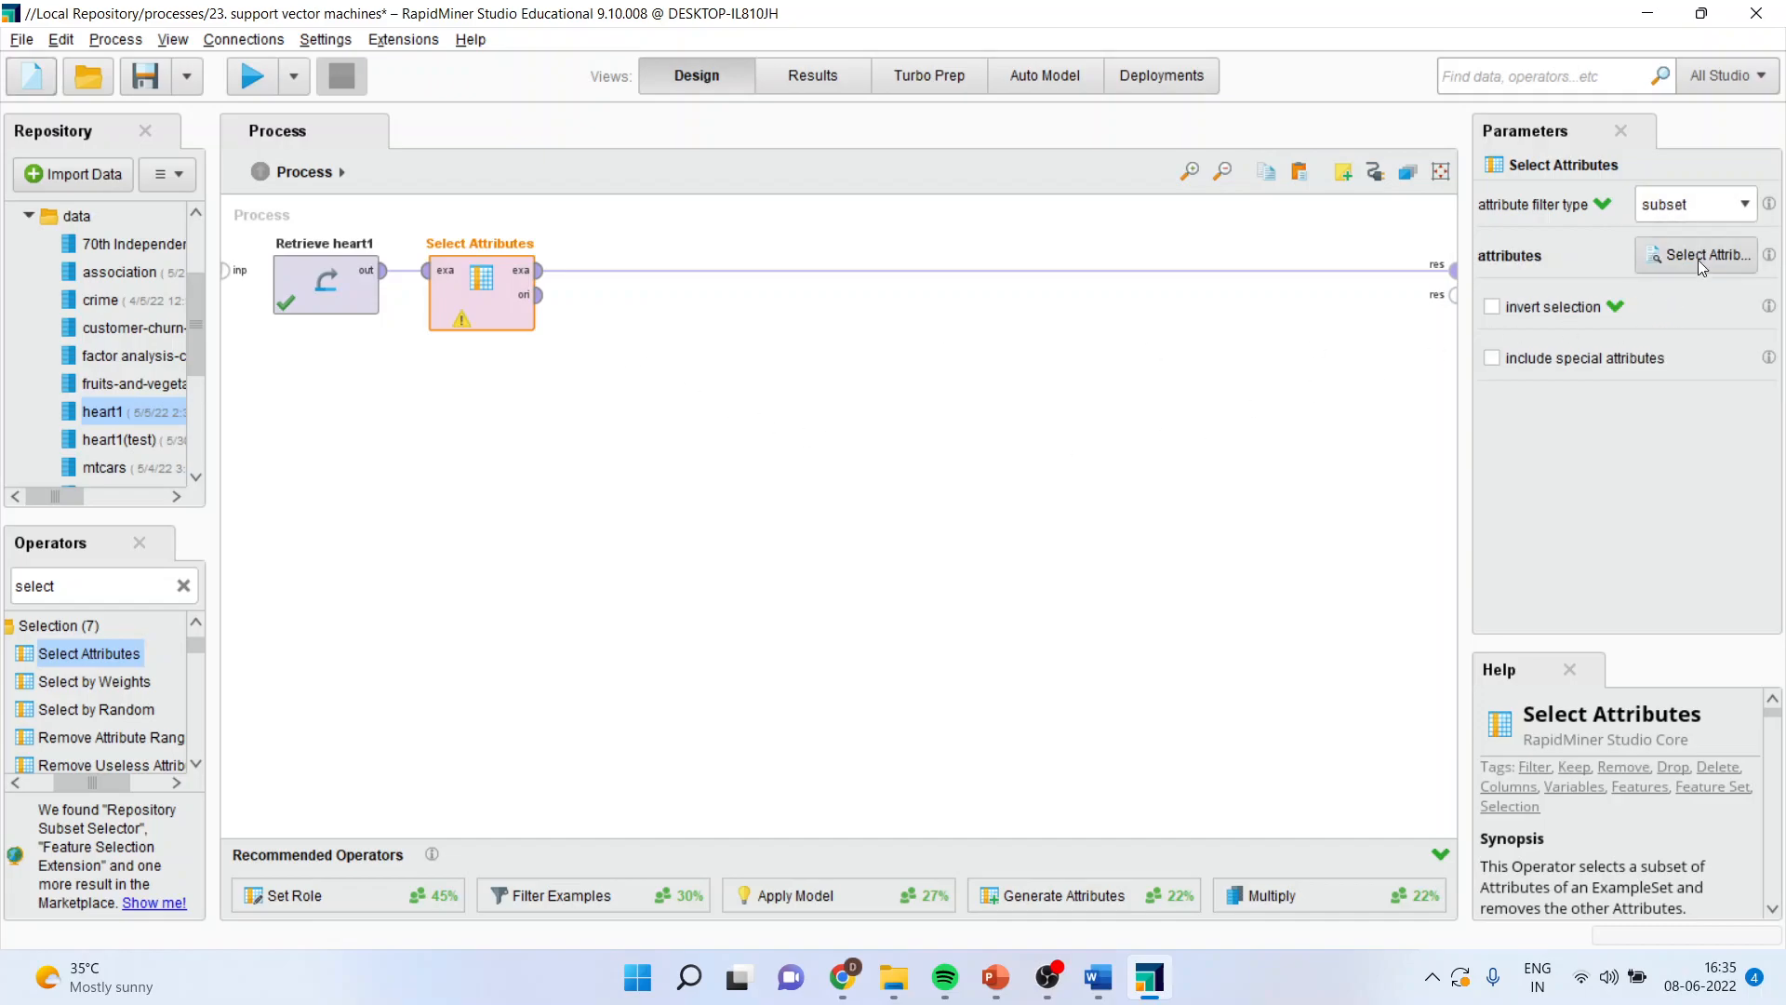
pyautogui.click(1700, 254)
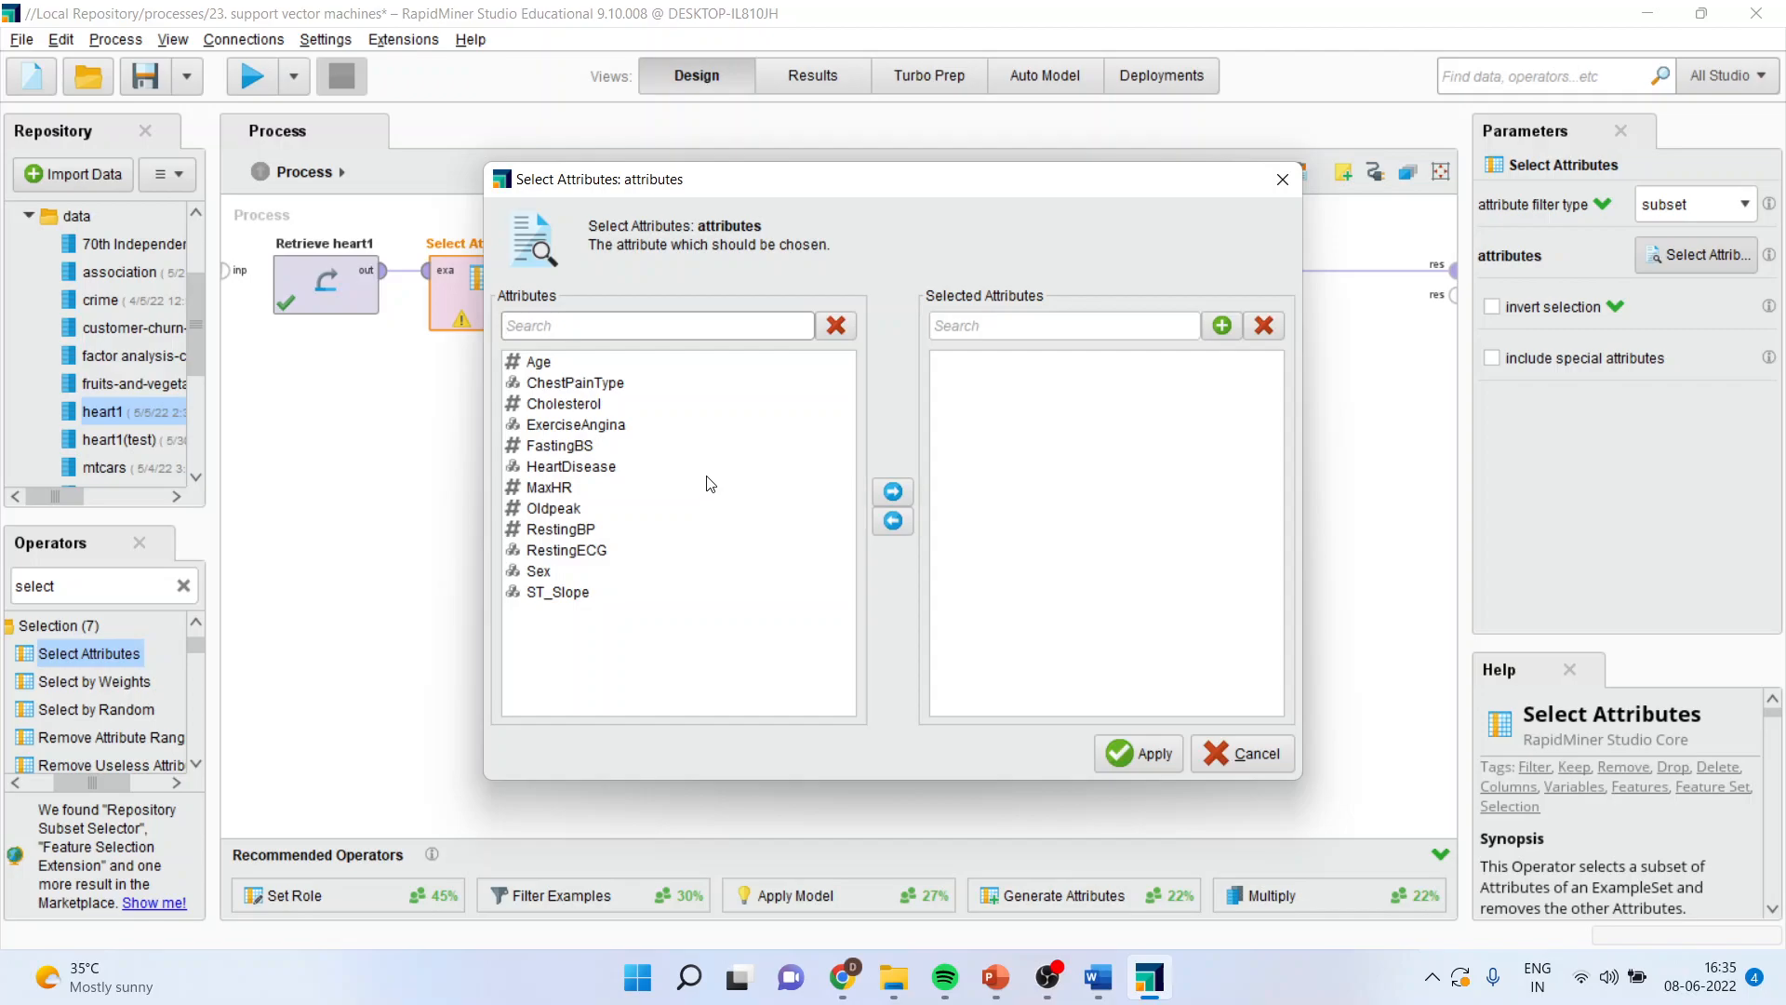
# Step: Keep Age, Cholesterol, FastingBS, HeartDisease, Oldpeak and RestingBP as selected attributes and apply
pyautogui.click(538, 361)
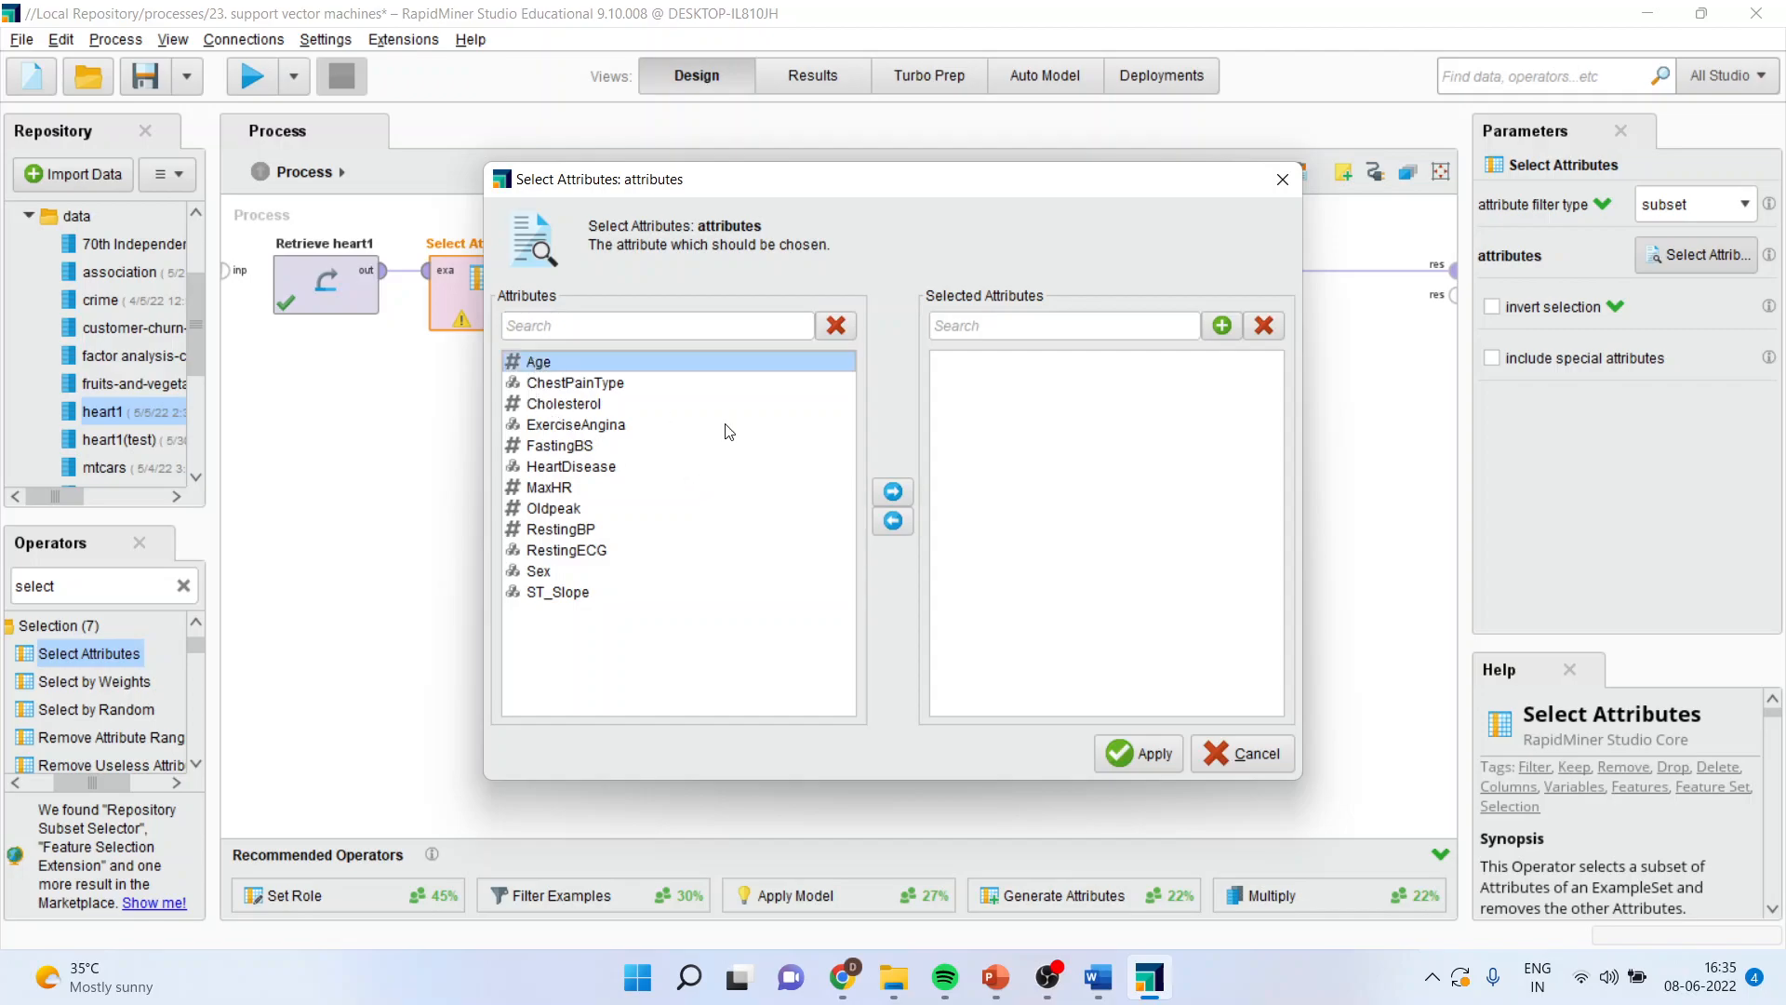
pyautogui.click(893, 491)
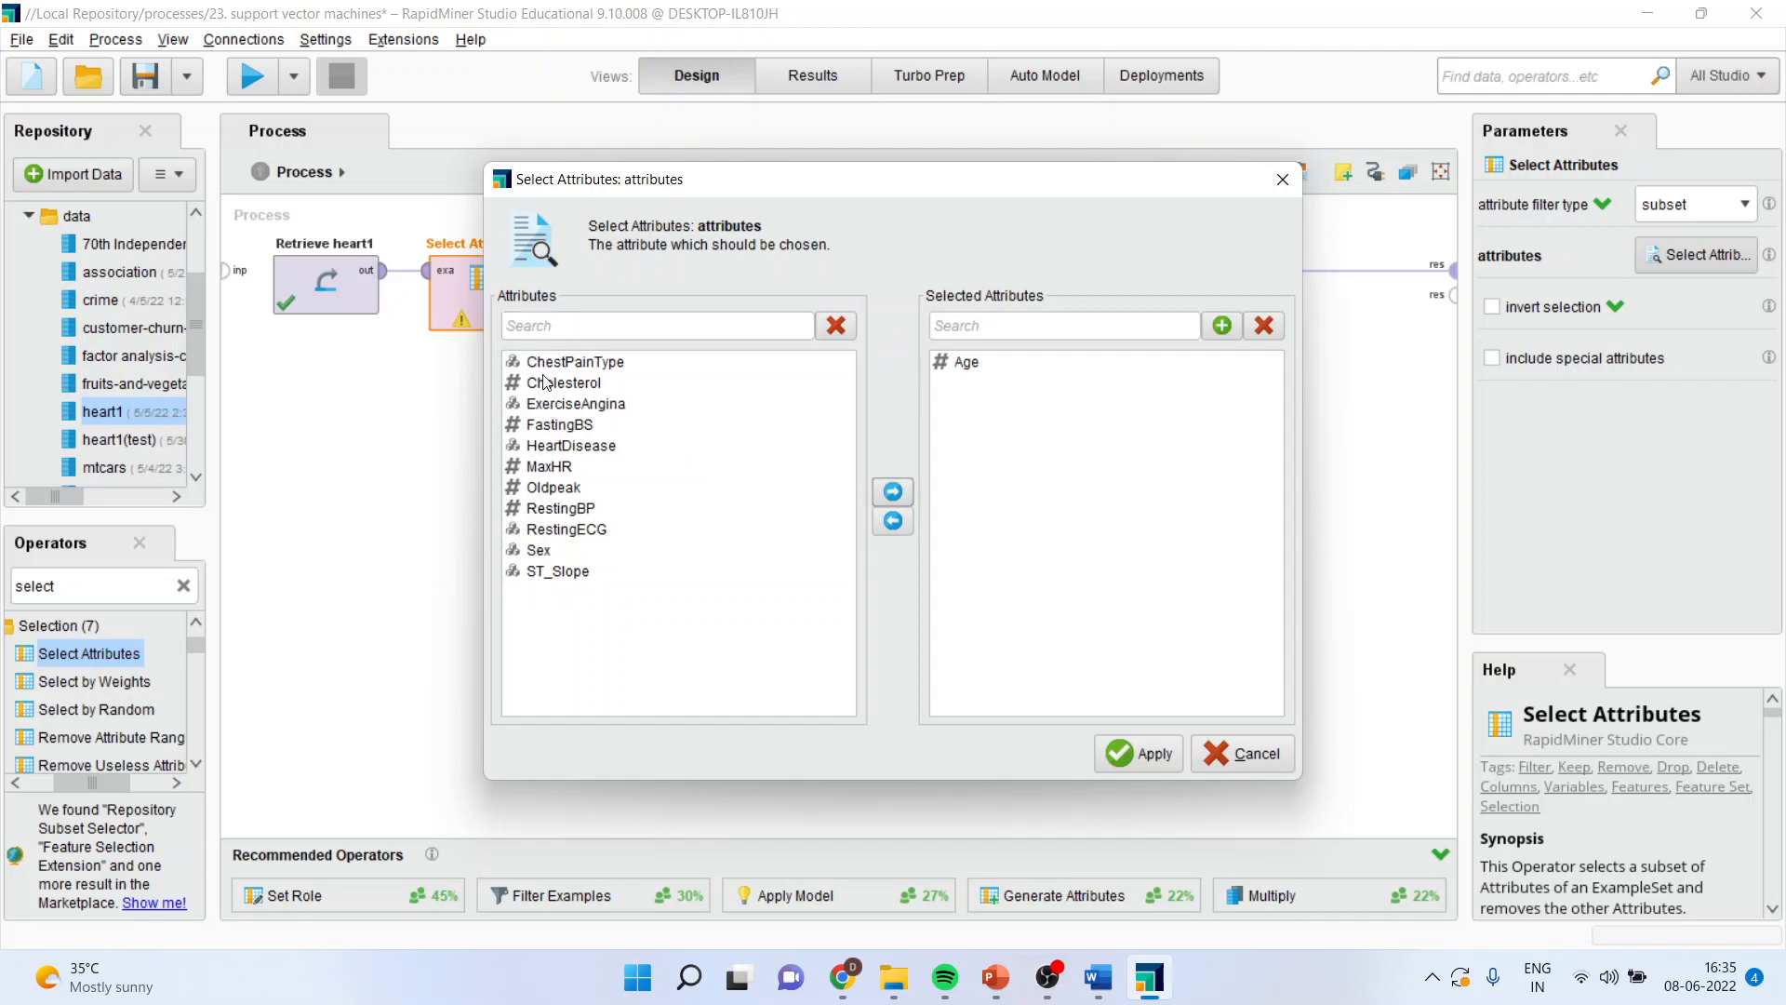
pyautogui.click(893, 492)
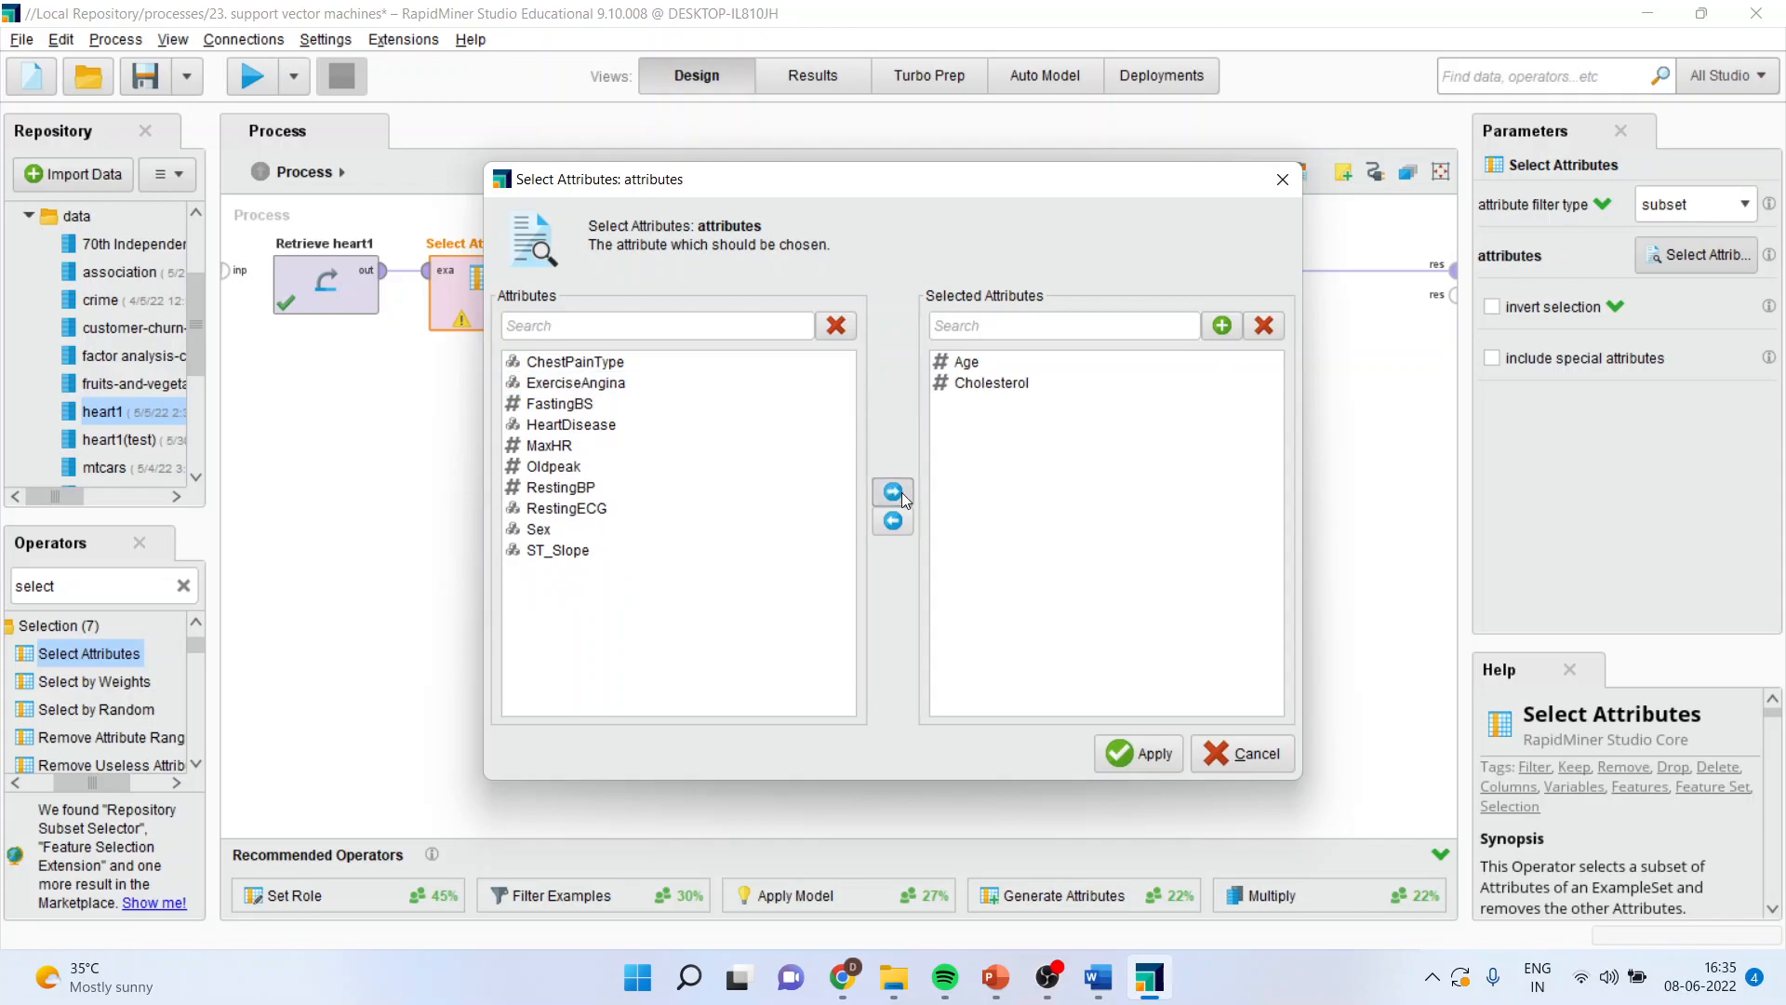
pyautogui.click(560, 403)
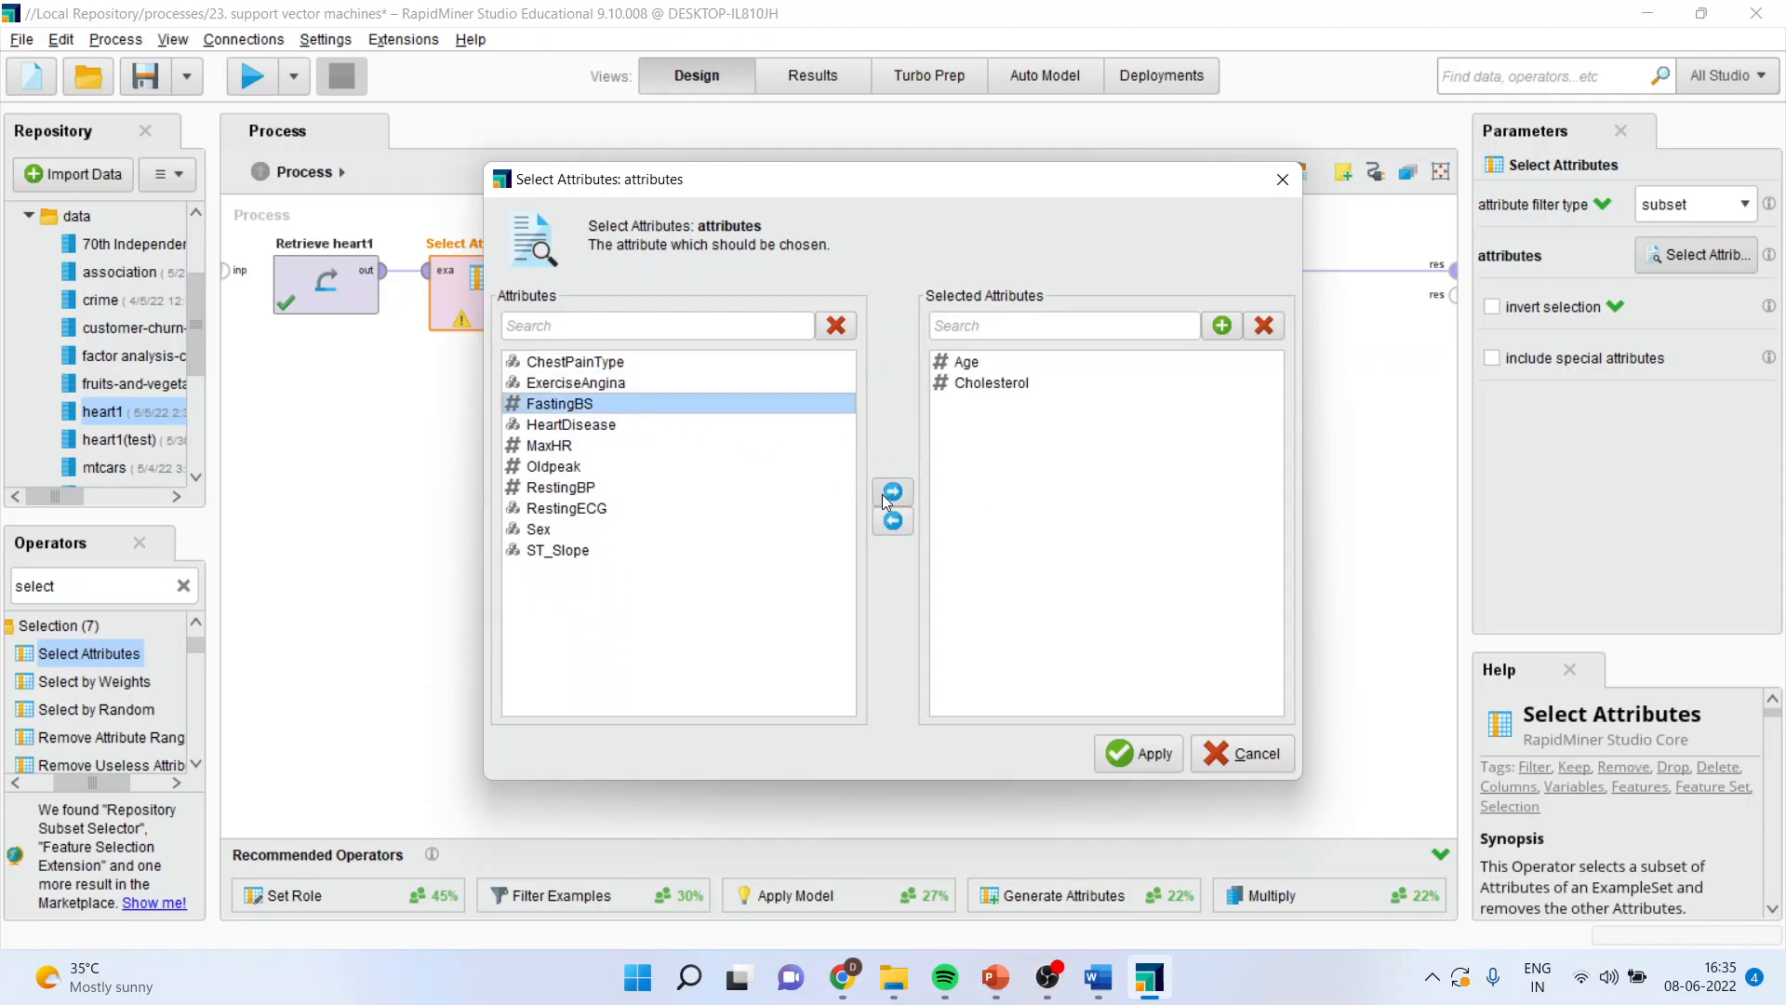
pyautogui.click(892, 491)
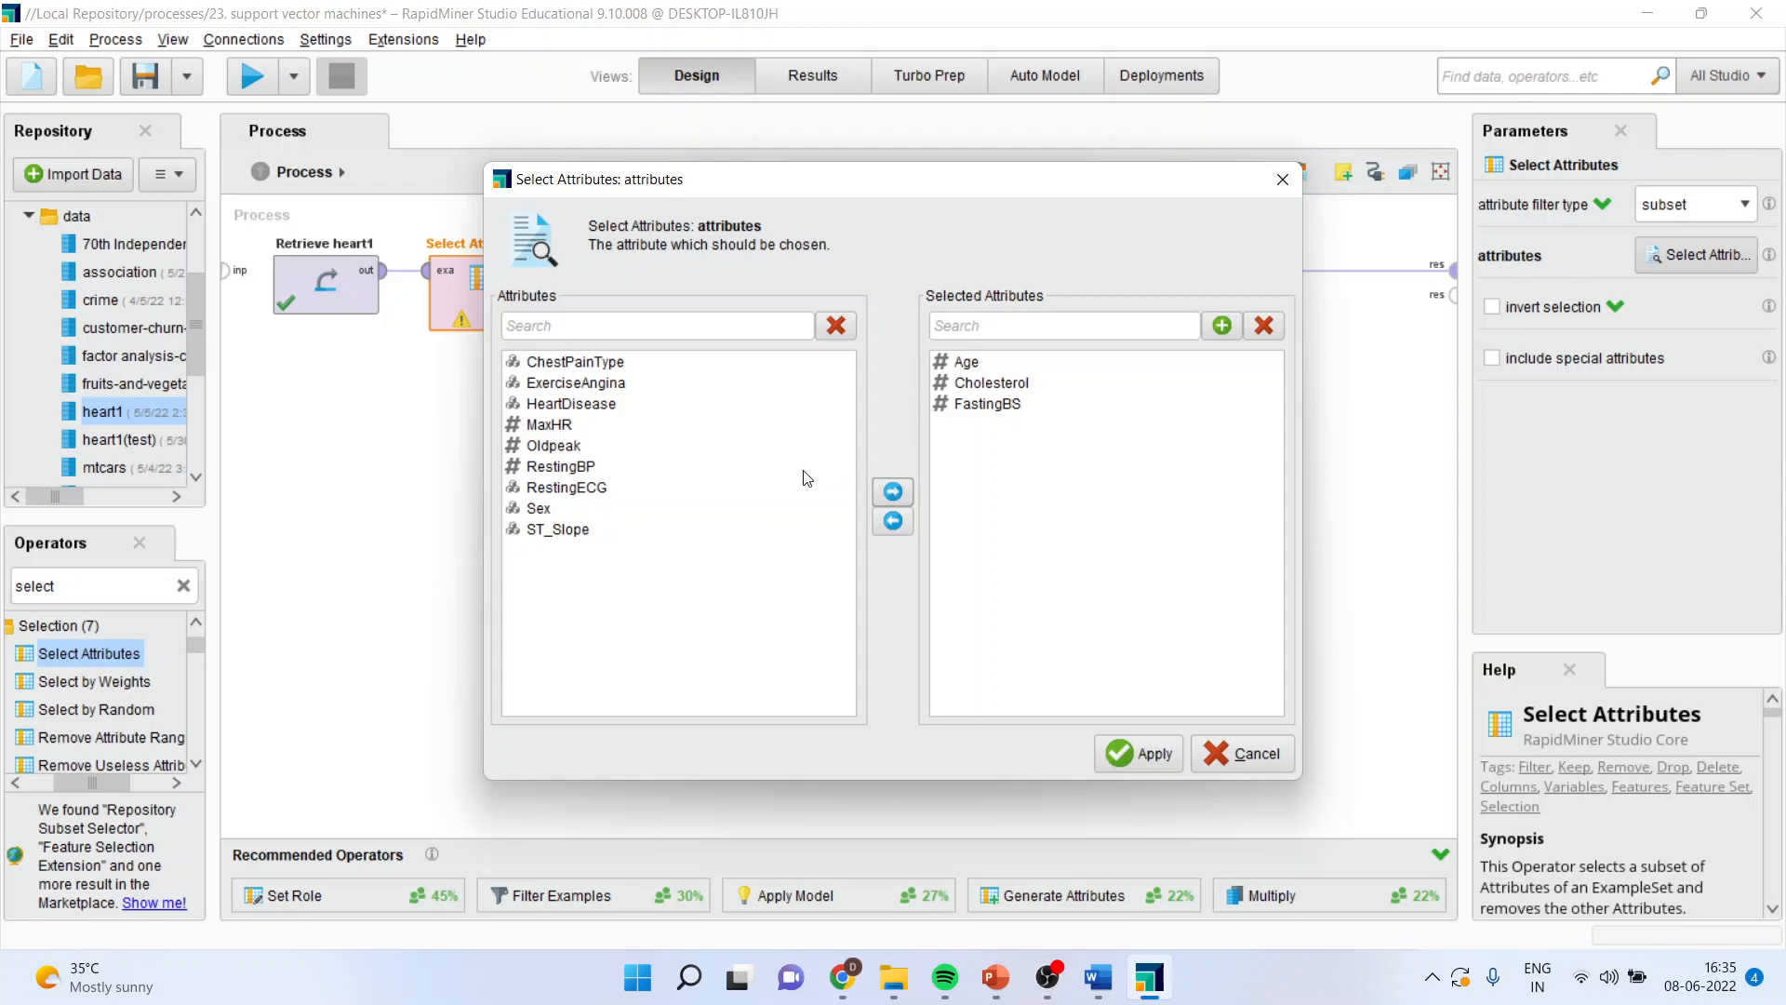
pyautogui.click(893, 491)
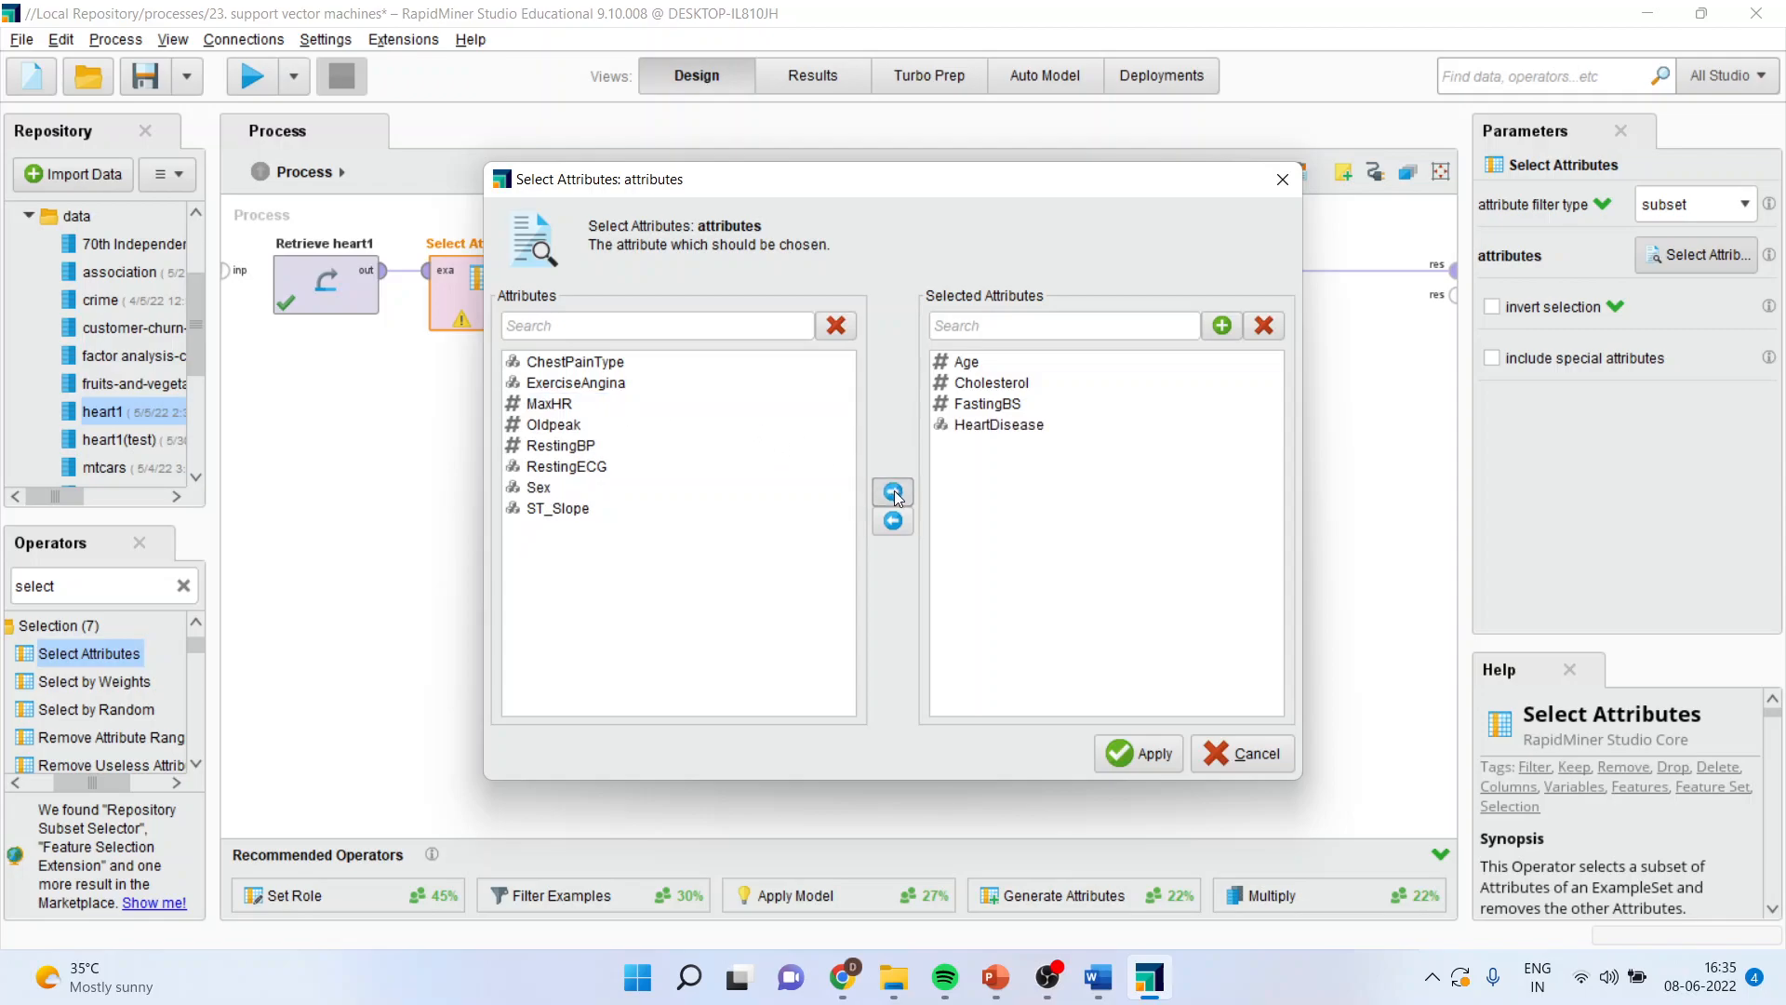
pyautogui.click(553, 424)
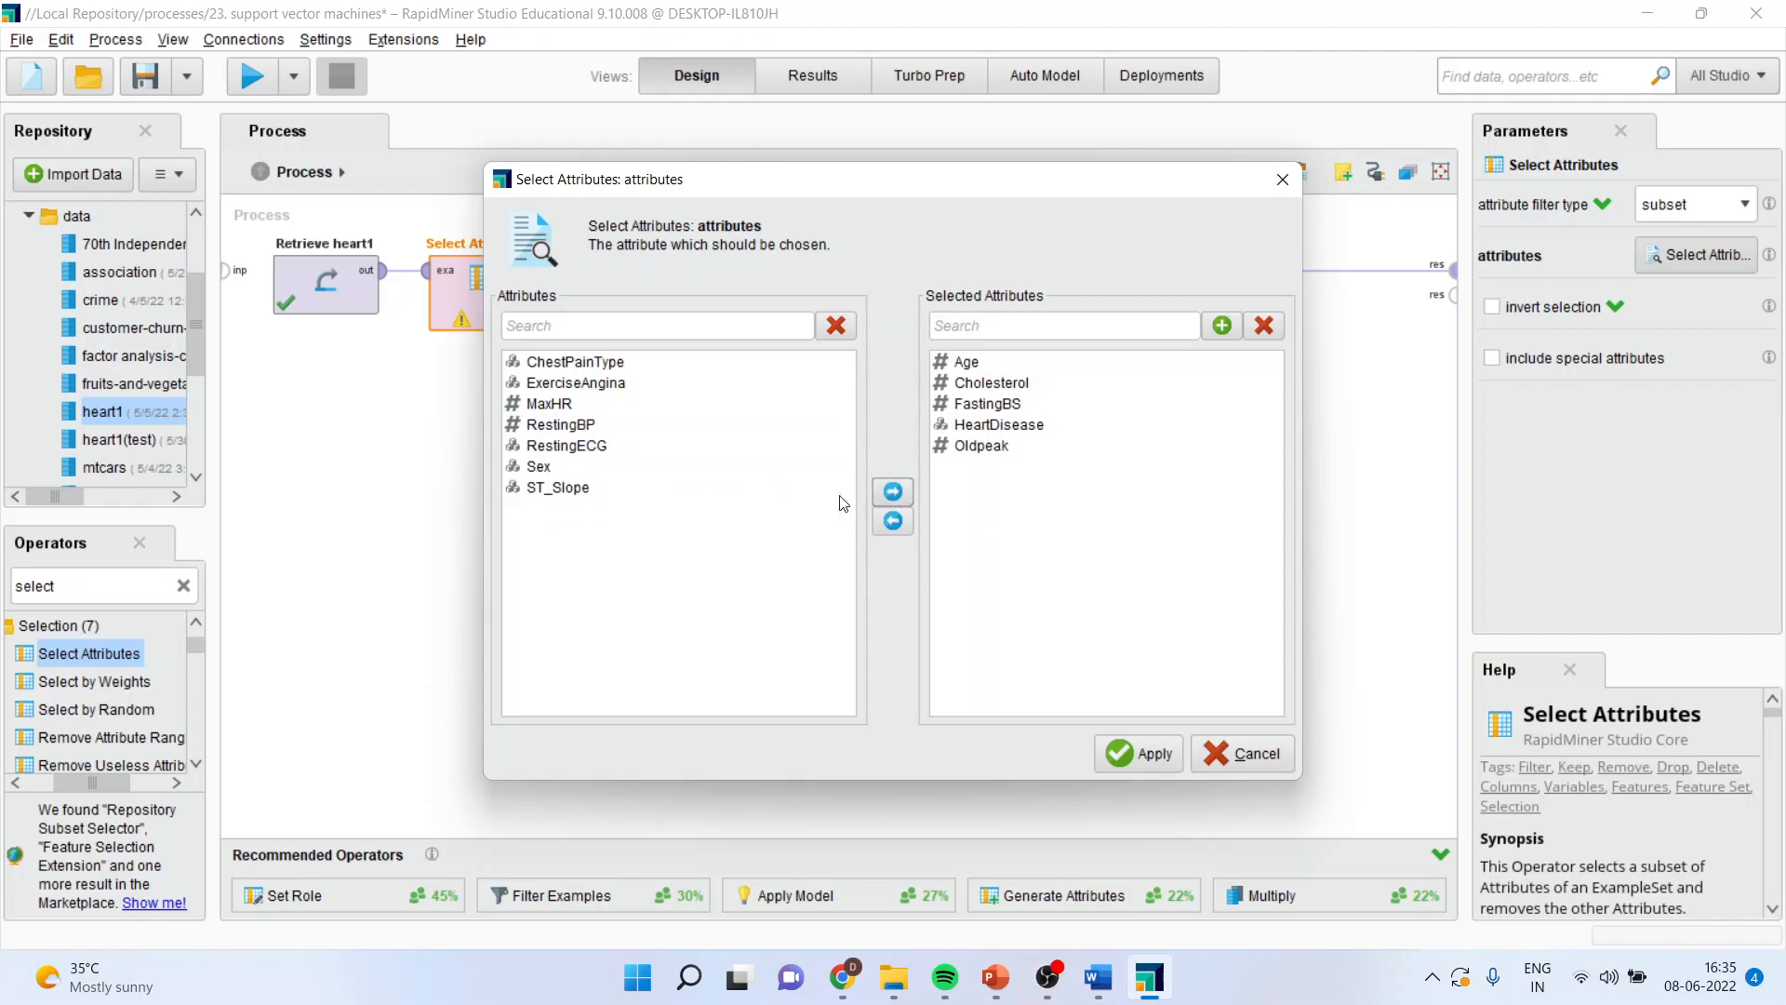
pyautogui.click(893, 492)
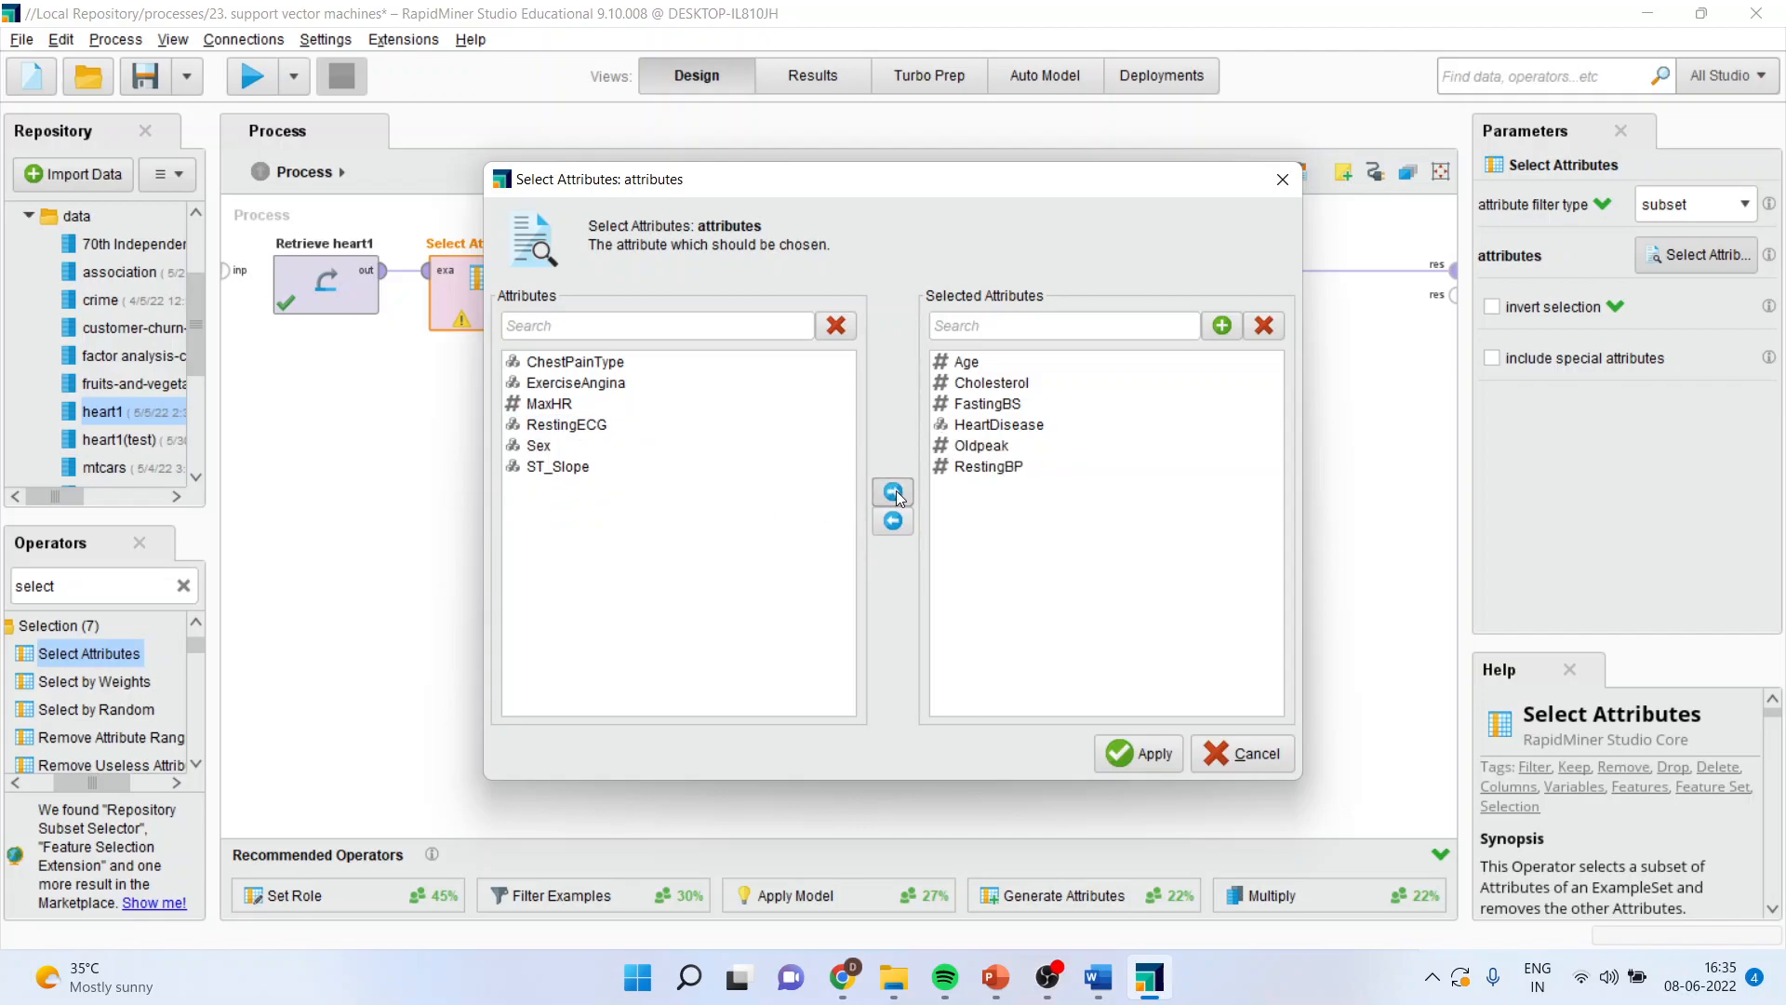
pyautogui.click(1139, 753)
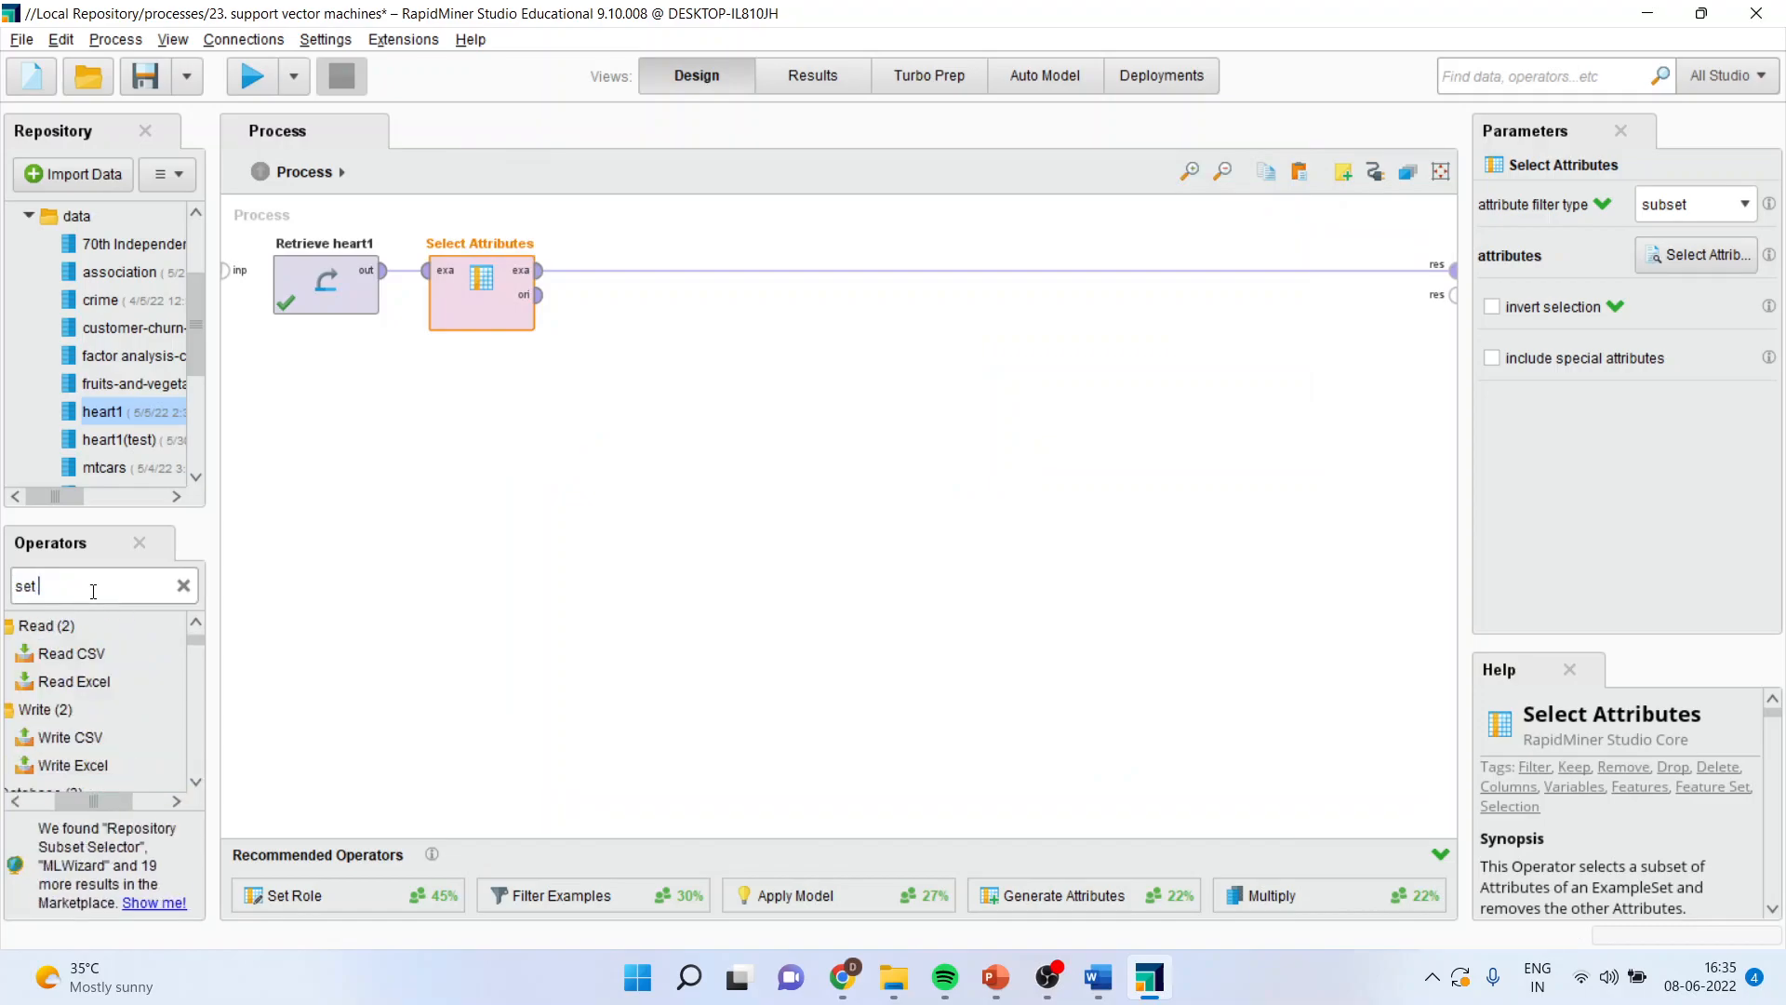
# Step: Insert Set Role after Select Attributes with HeartDisease as its attribute name
pyautogui.write('role')
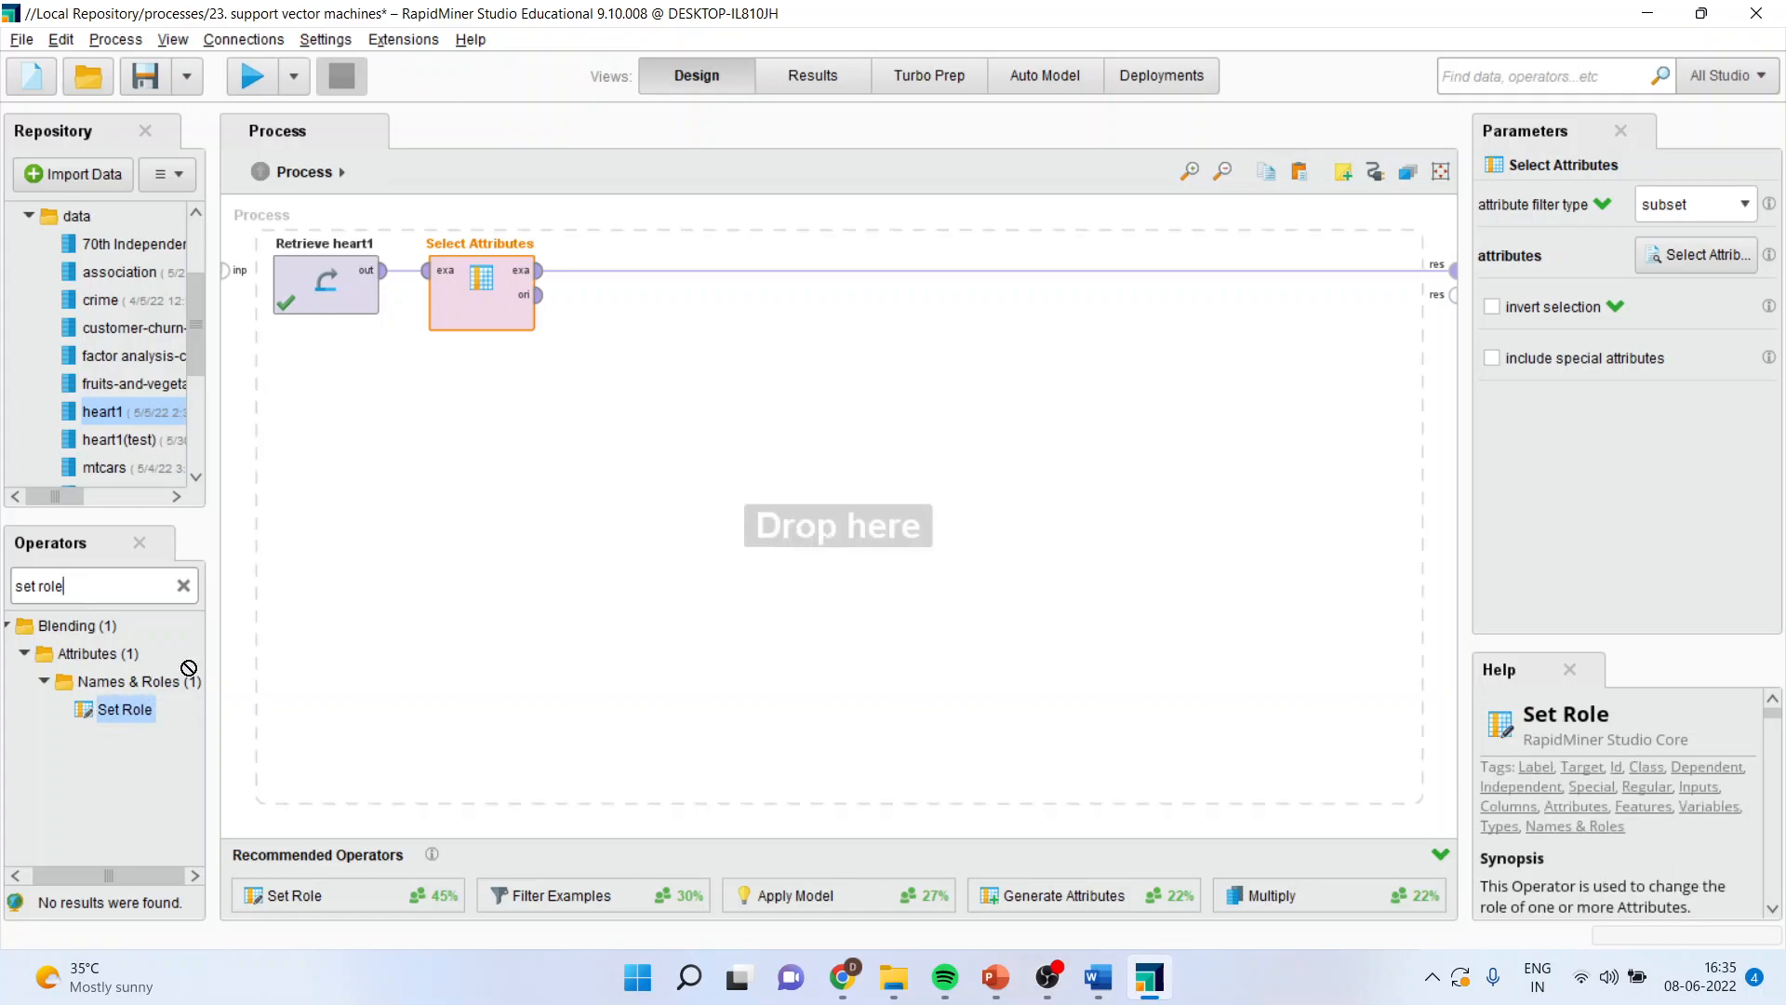
pyautogui.moveTo(125, 709); pyautogui.dragTo(636, 290)
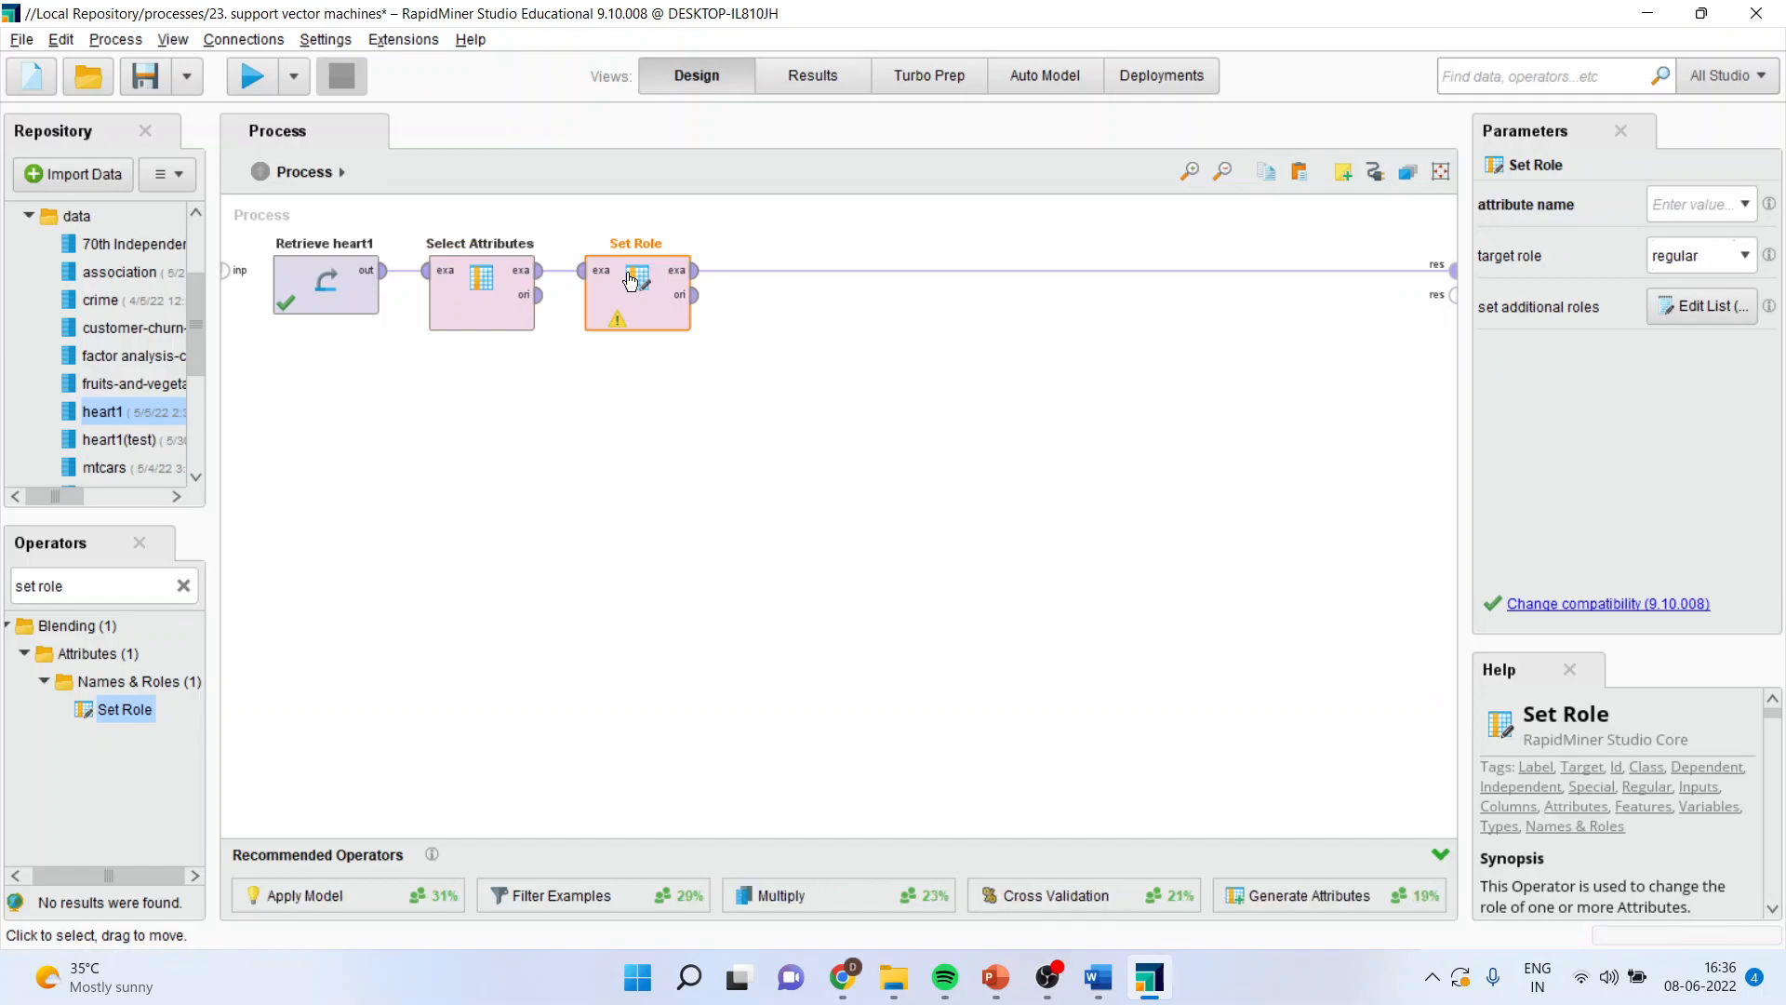
pyautogui.moveTo(653, 316)
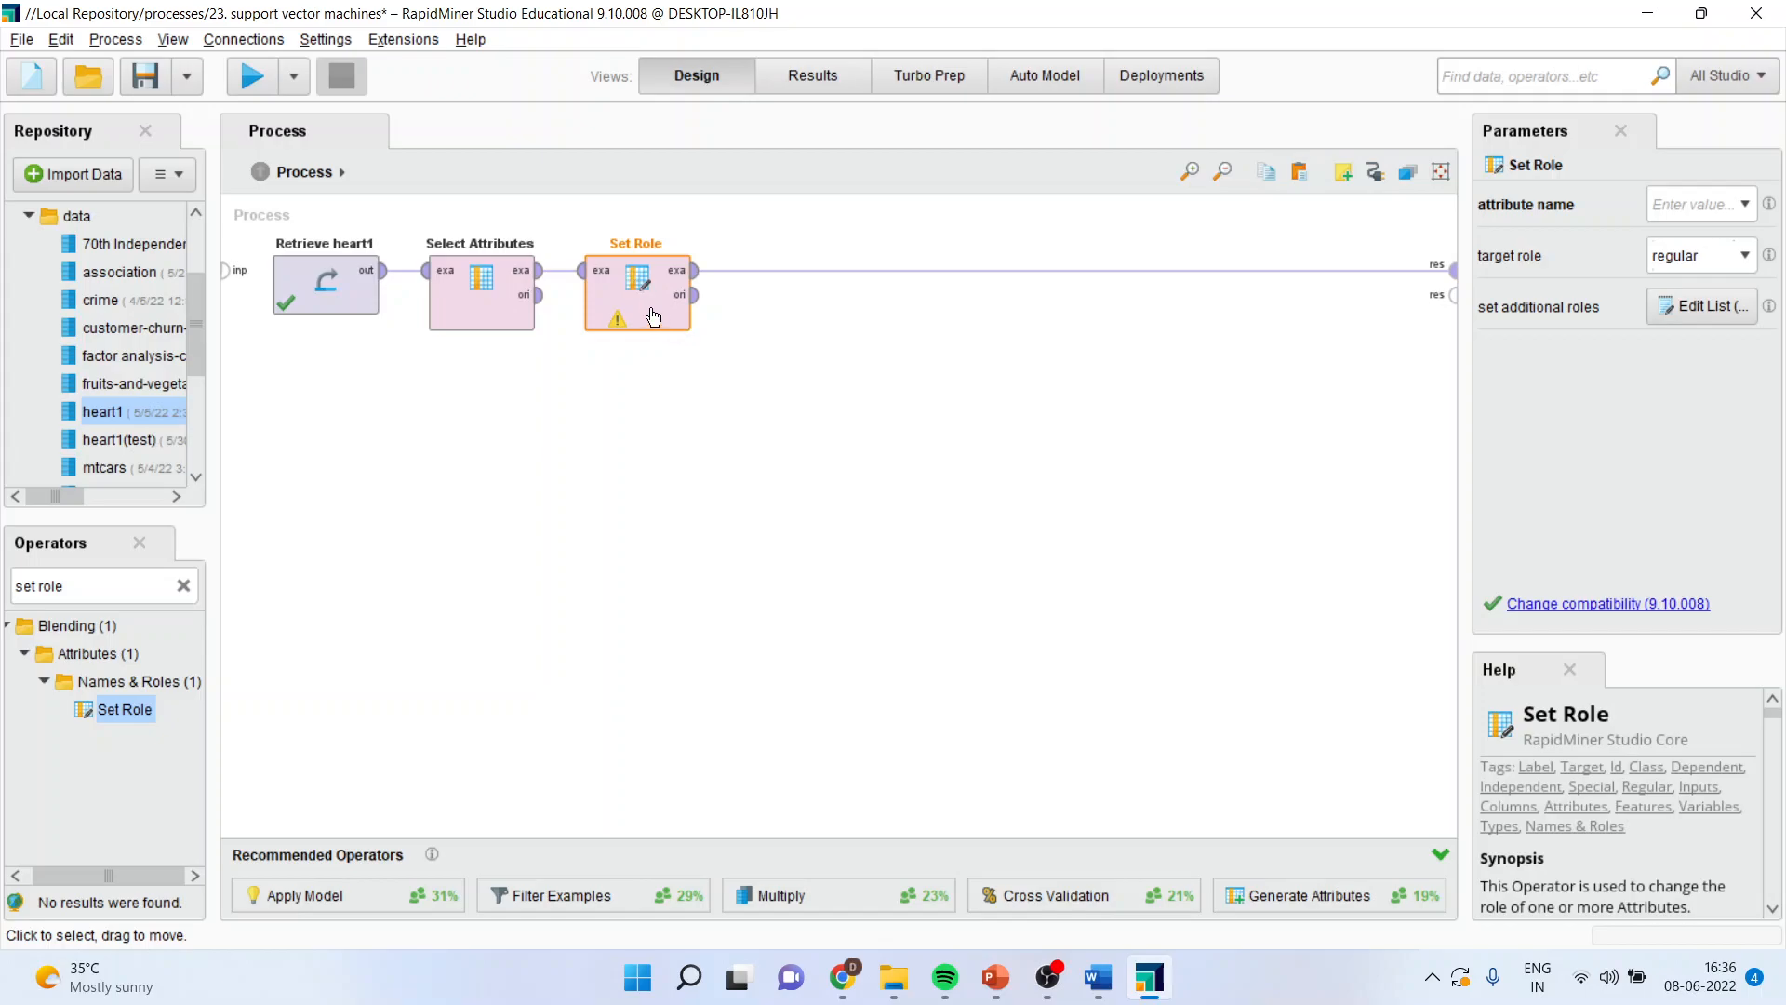
pyautogui.click(1745, 204)
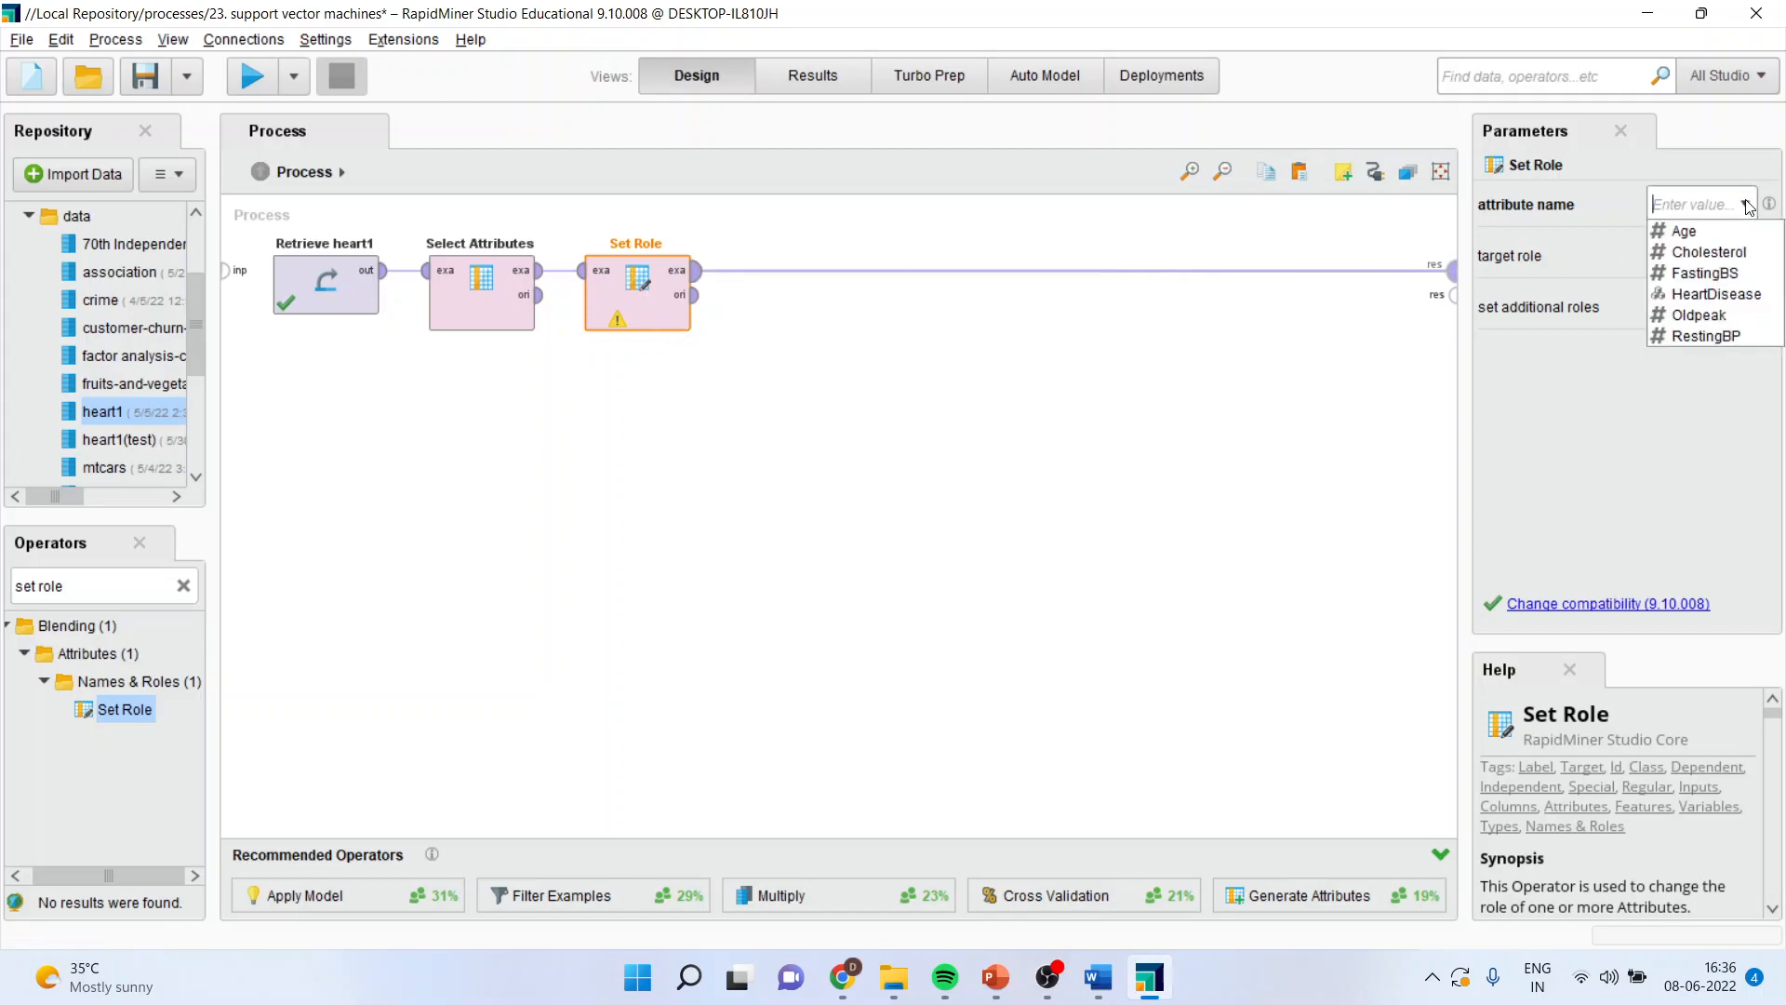
pyautogui.click(1713, 294)
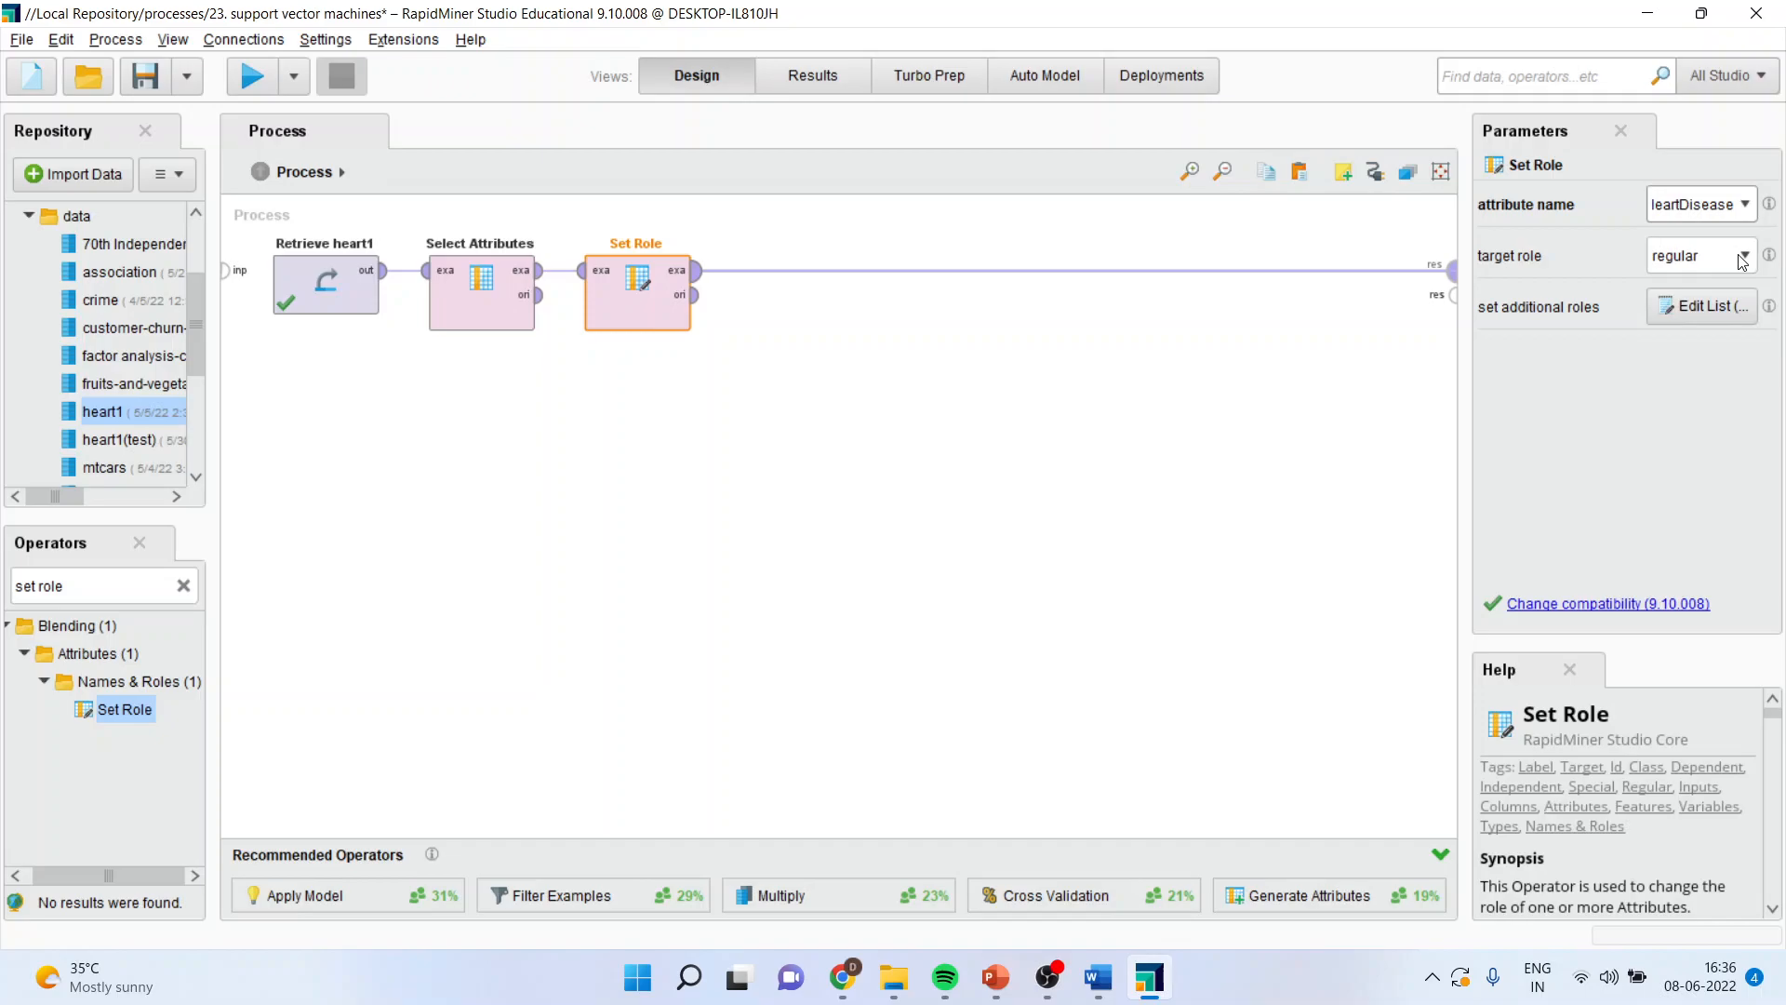
pyautogui.moveTo(1740, 255)
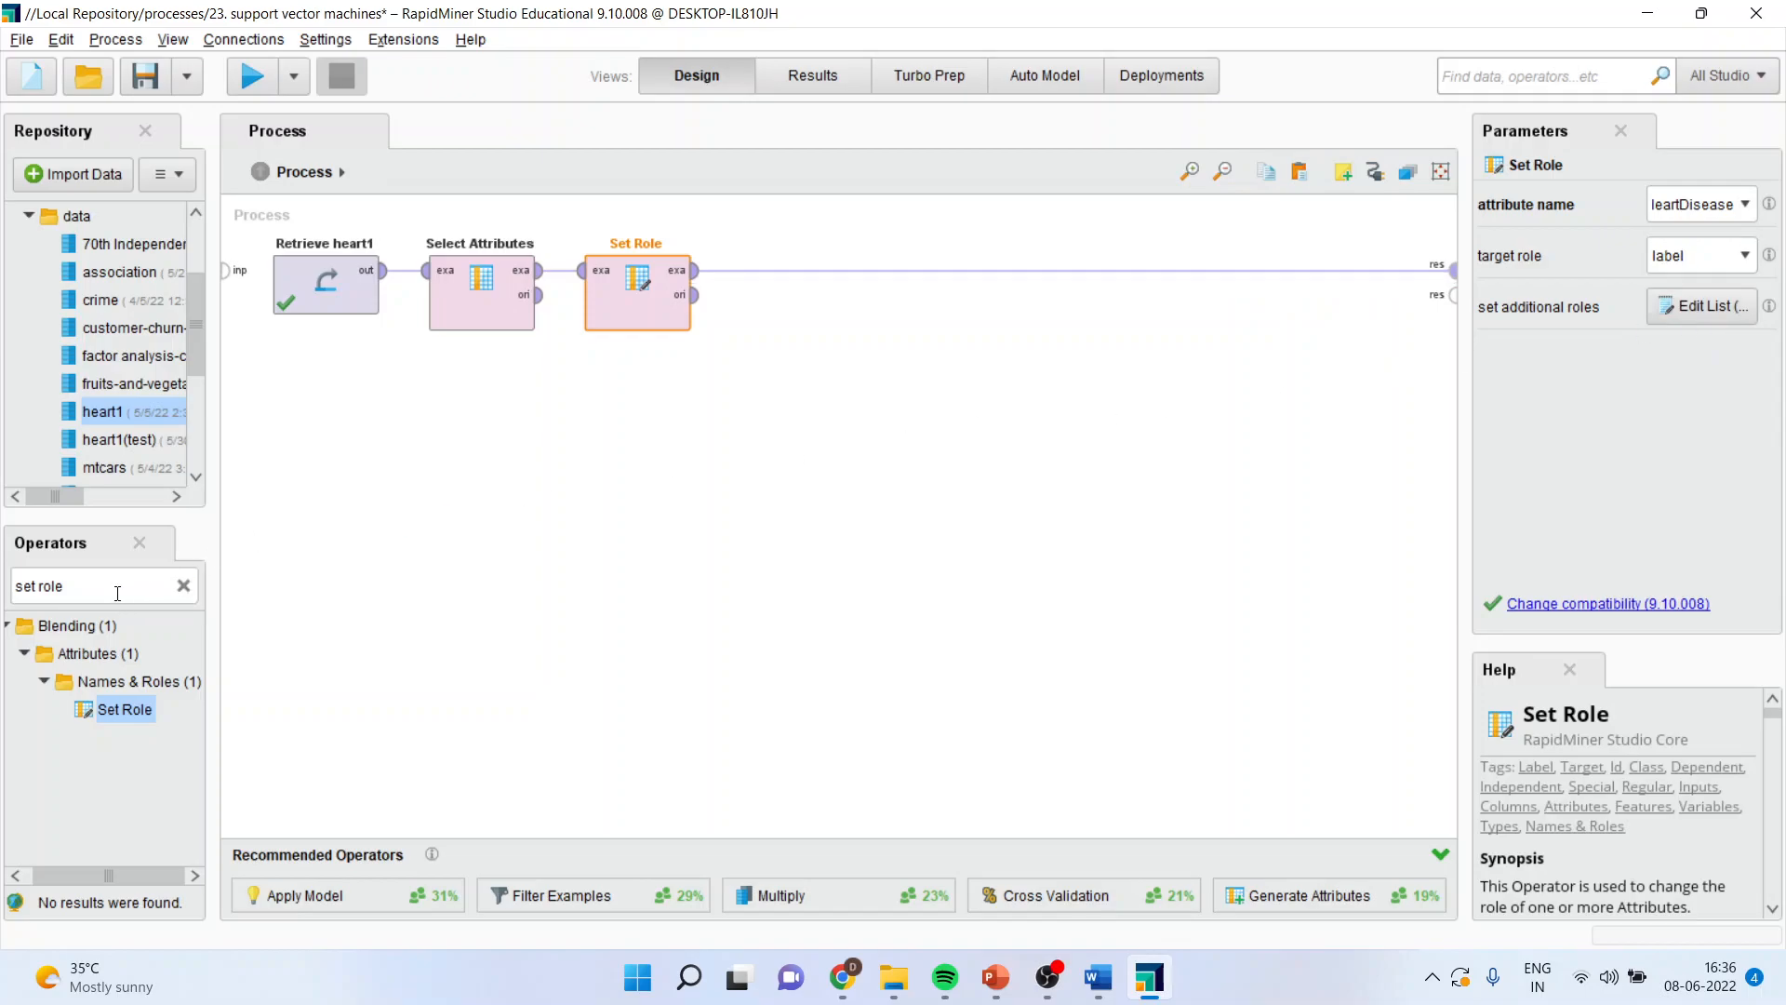
# Step: Place Naive Bayes after Set Role and run the process to train it
pyautogui.write('naive')
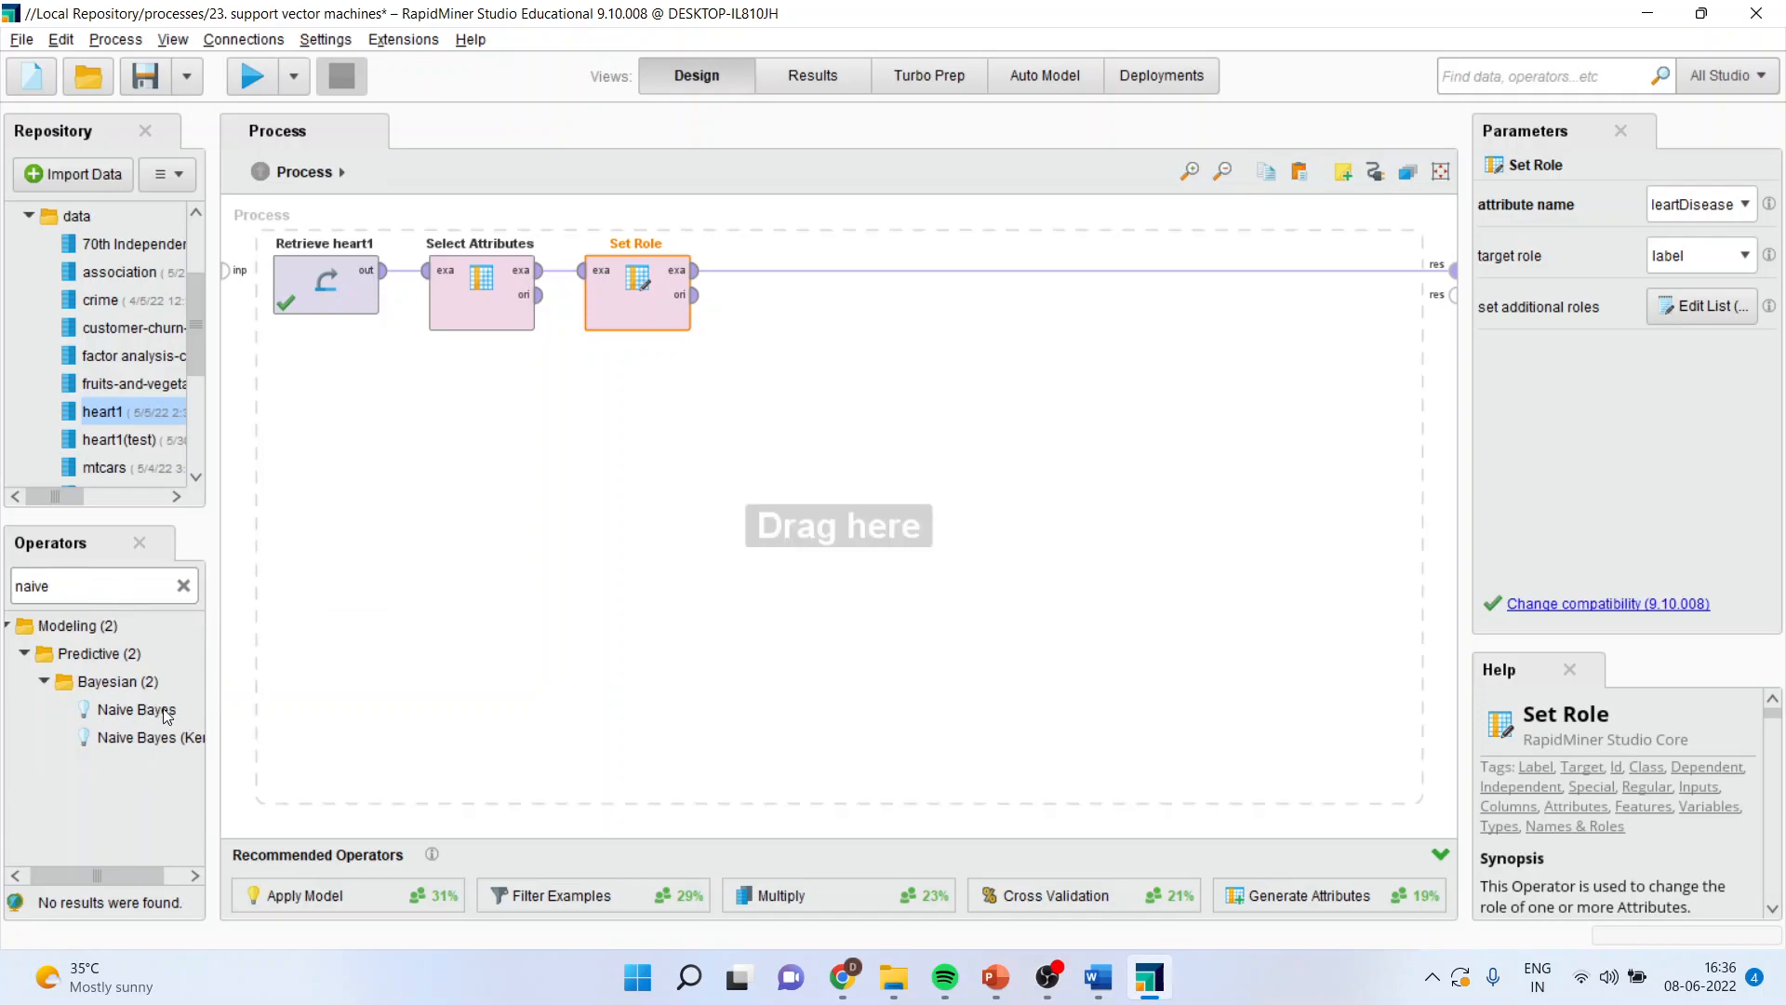
pyautogui.moveTo(136, 709); pyautogui.dragTo(792, 290)
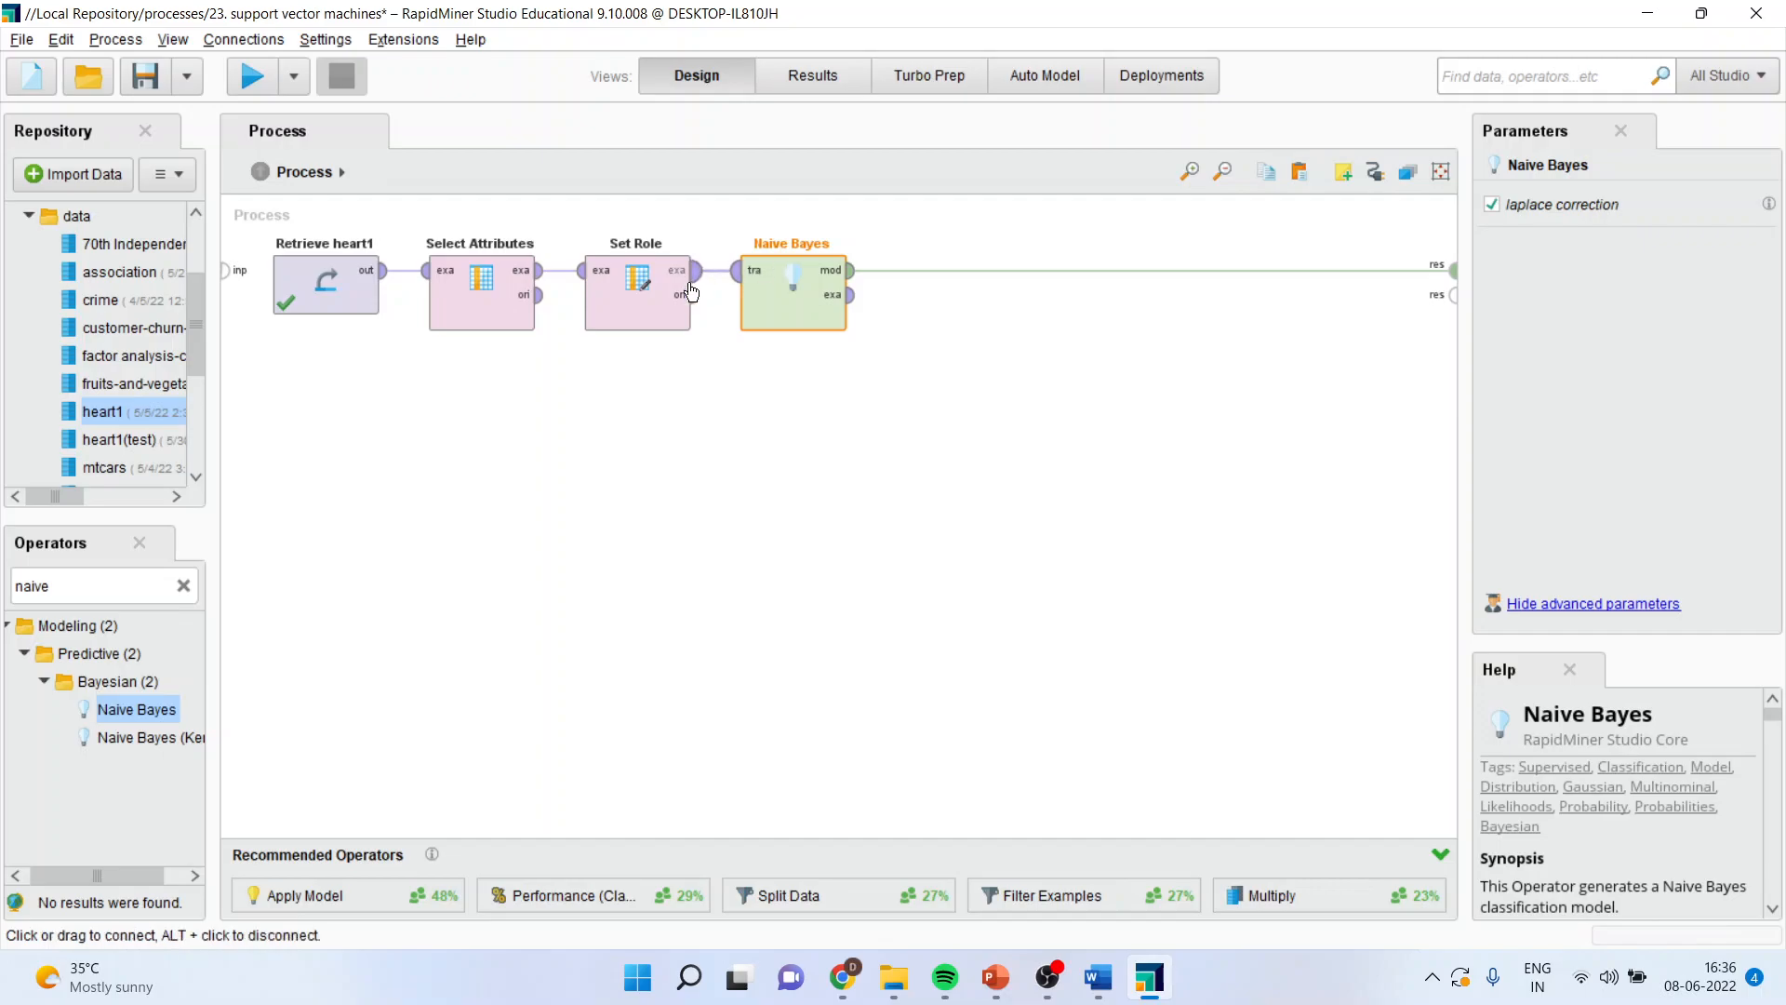
pyautogui.click(252, 76)
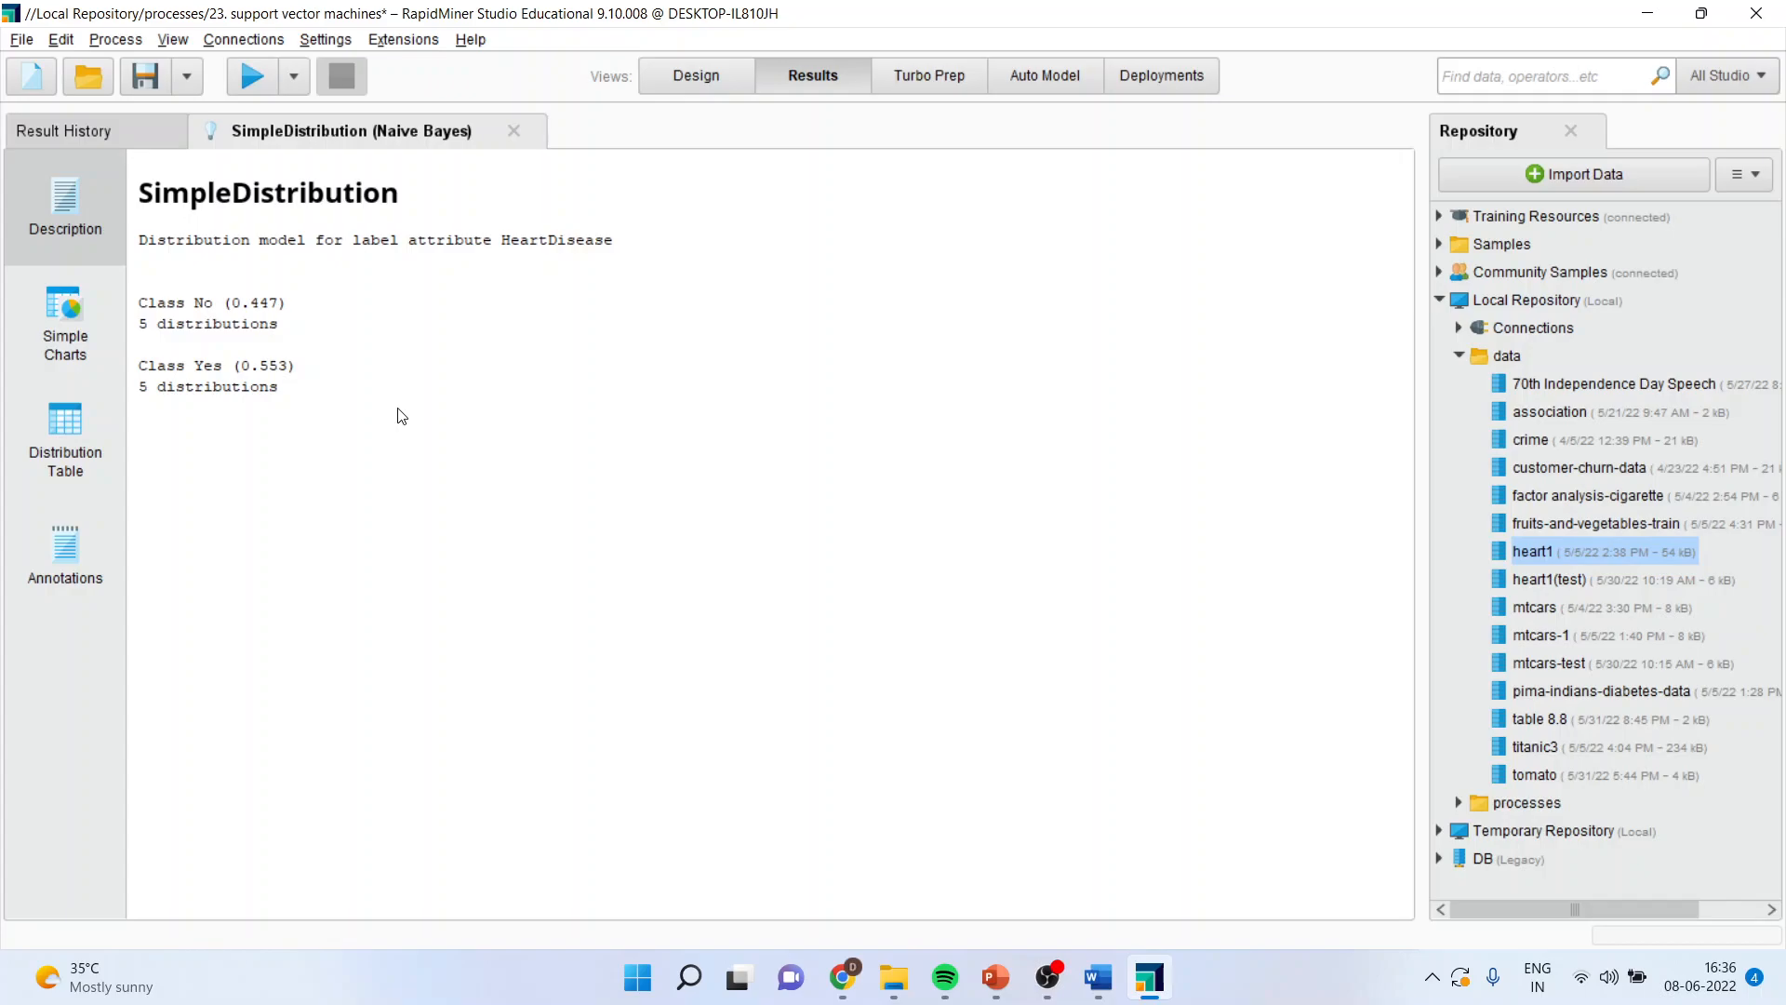
pyautogui.moveTo(223, 354)
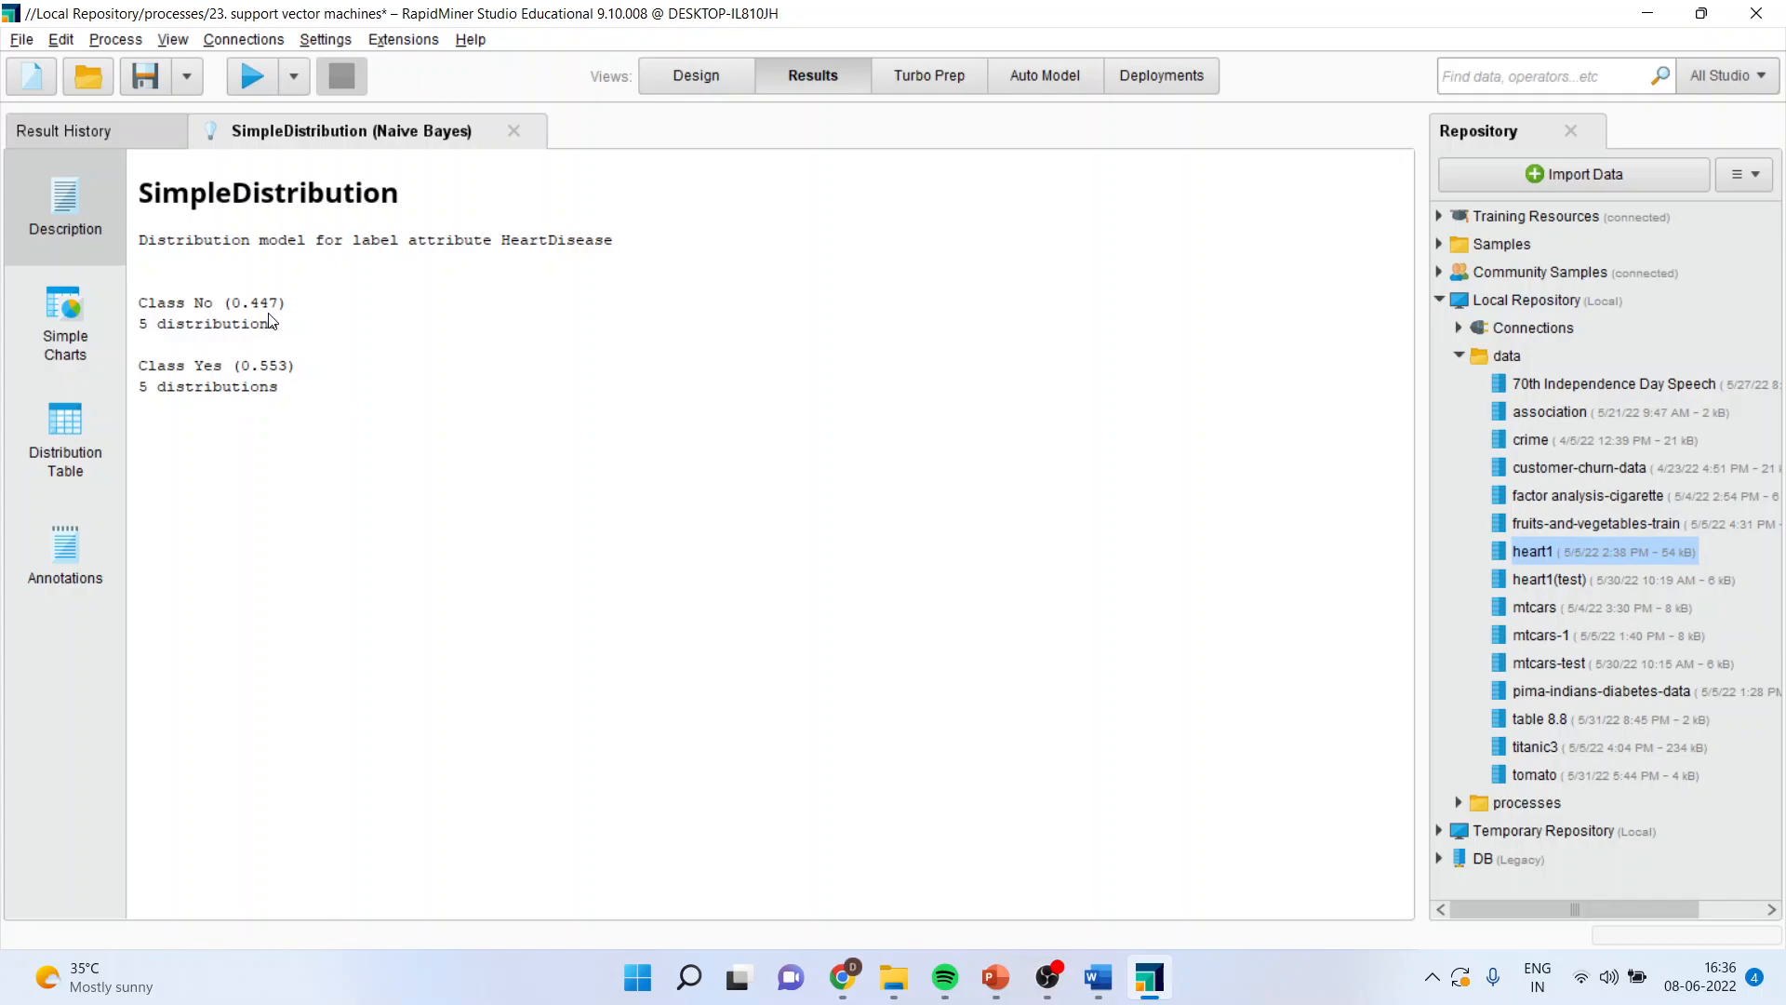
pyautogui.moveTo(291, 401)
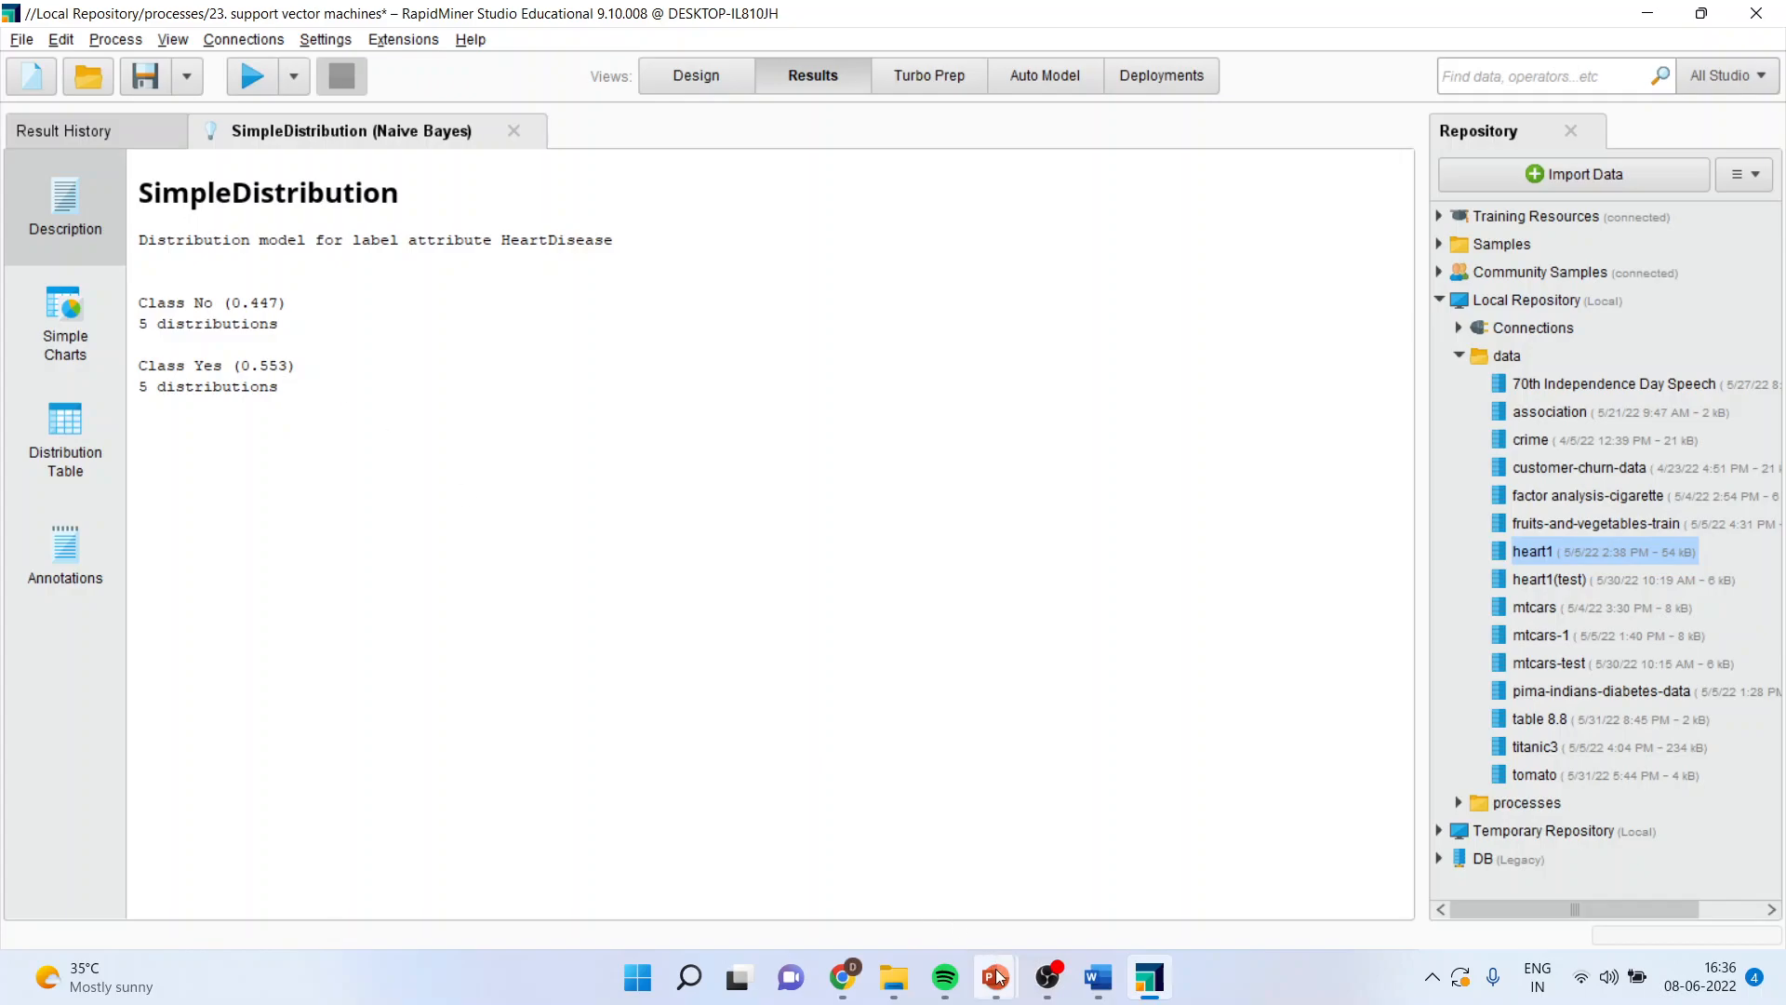
# Step: Return to PowerPoint's closing Thank You slide after reviewing the HeartDisease model
pyautogui.click(994, 976)
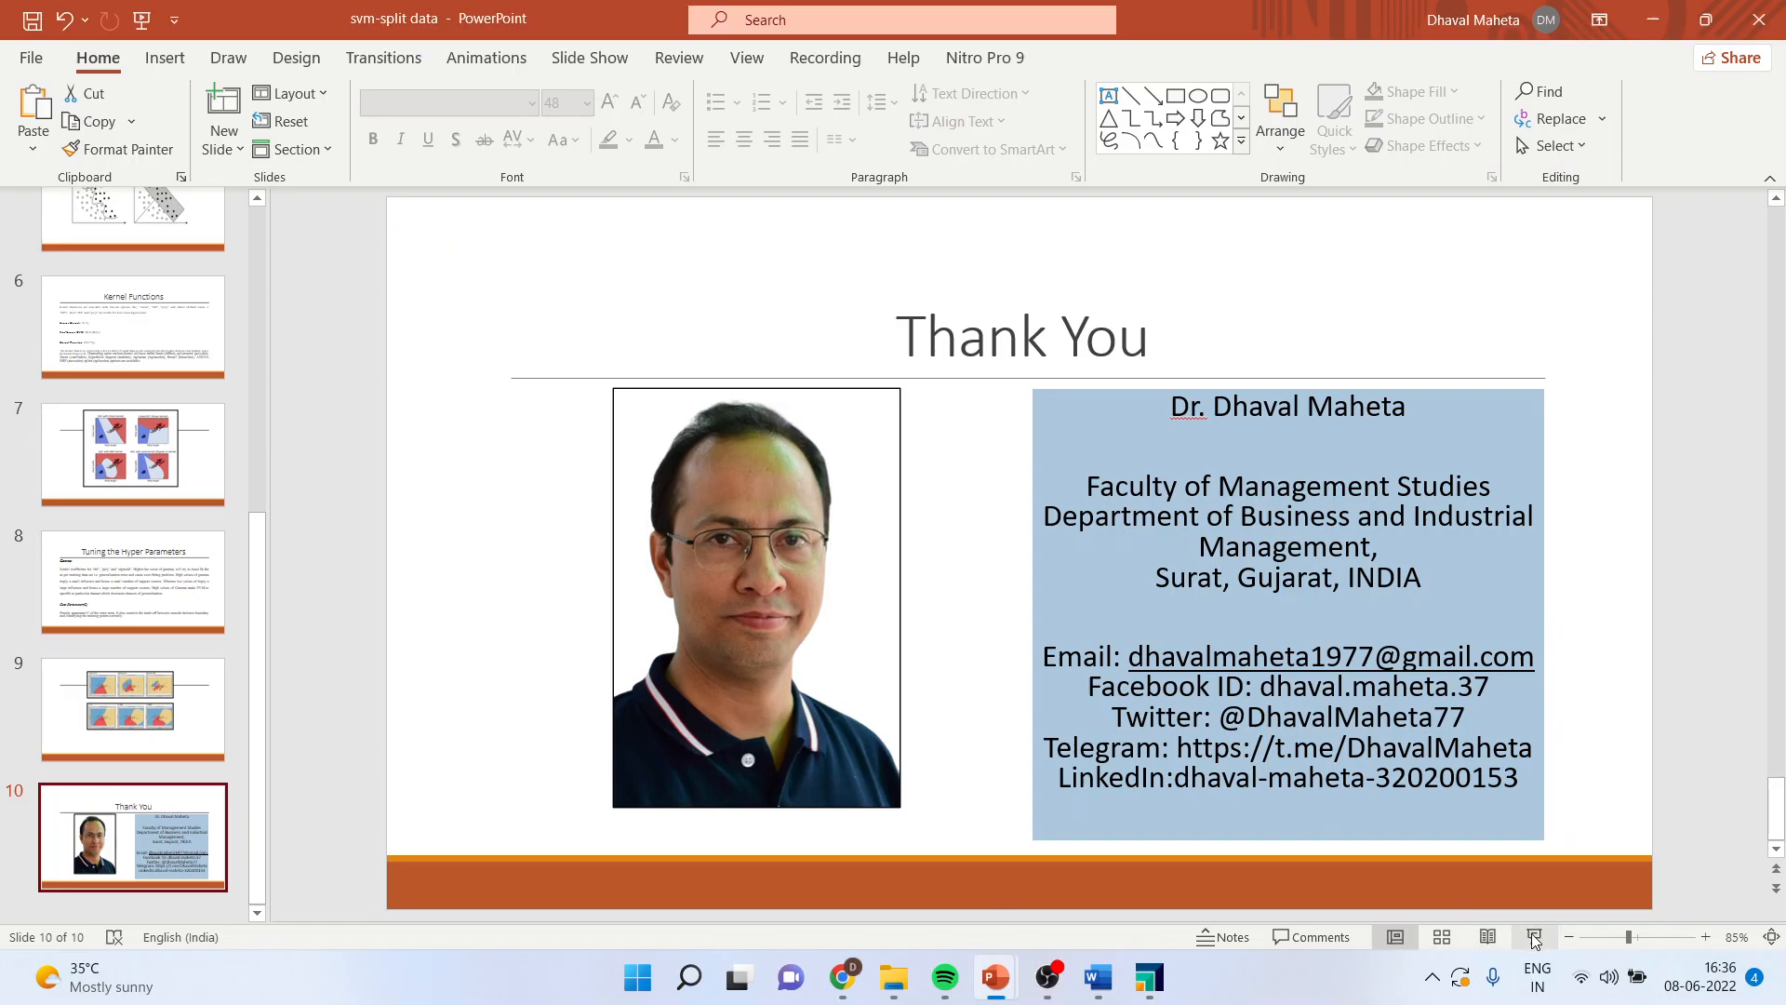